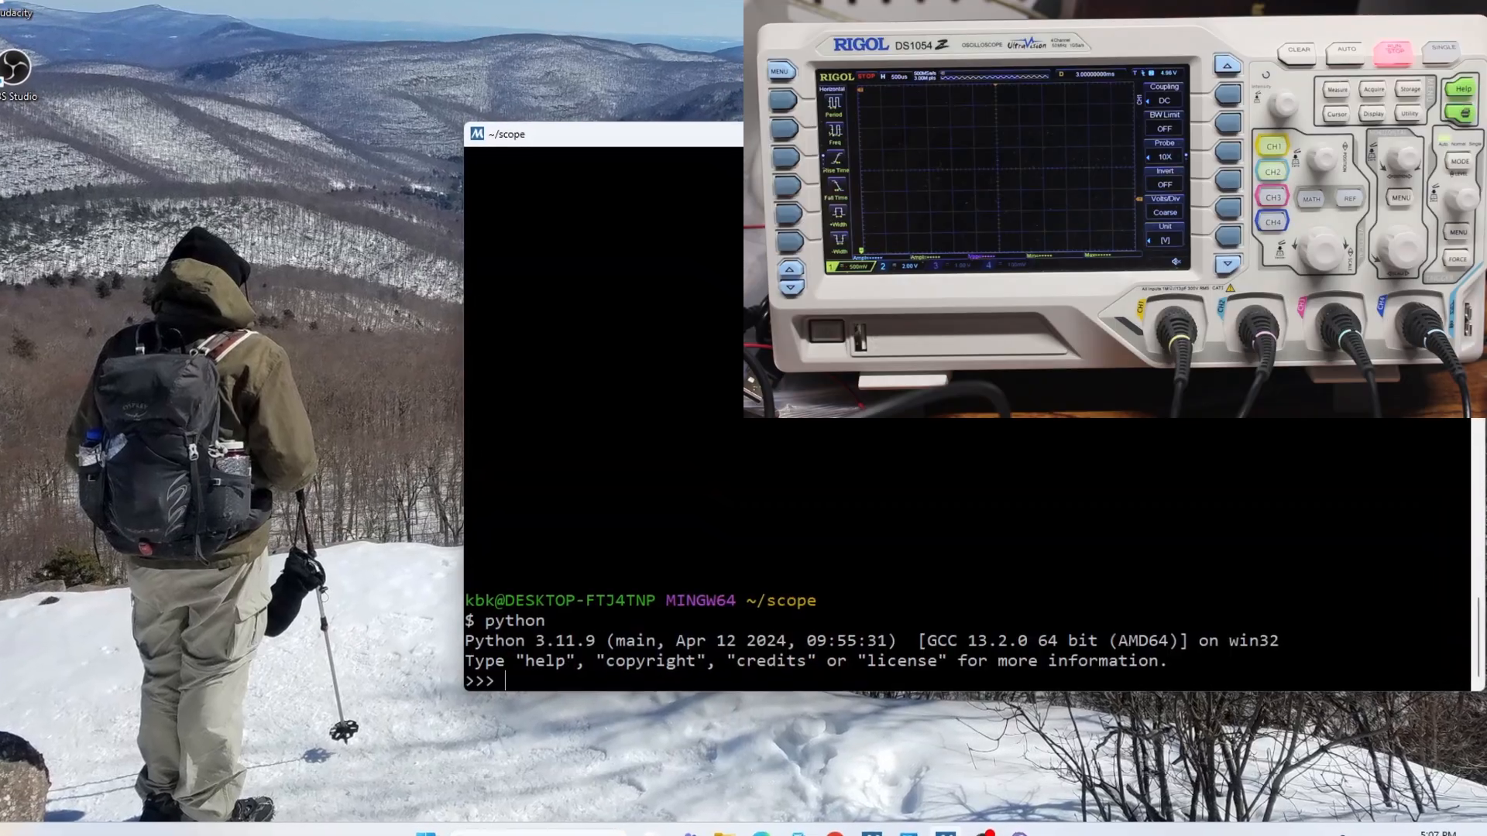
# Import DS1054Z, create scope = DS1054Z('192.168.2.101') and print scope.idn.
pyautogui.write('from ds1054')
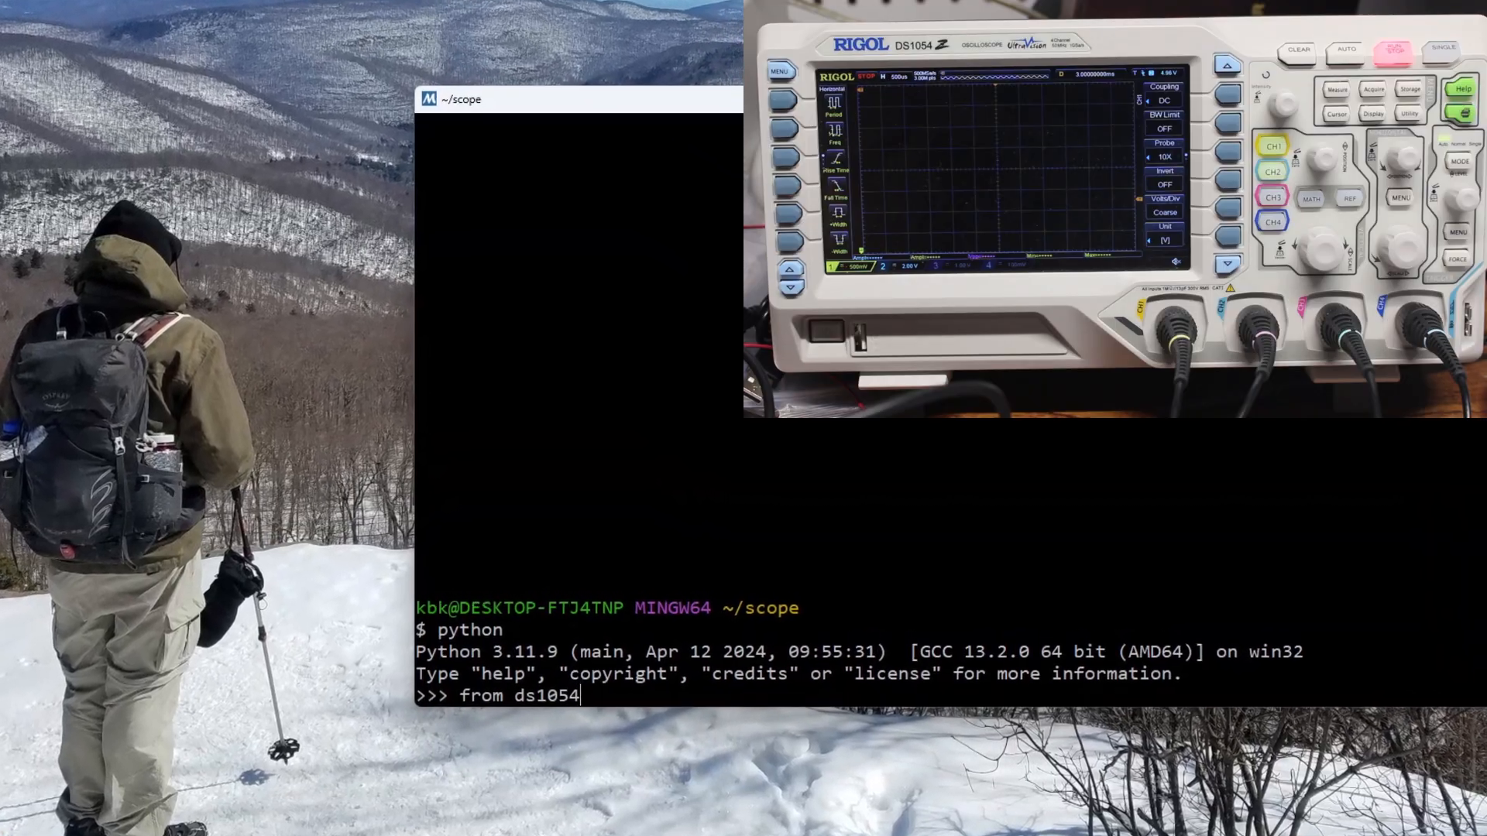
pyautogui.write('z import')
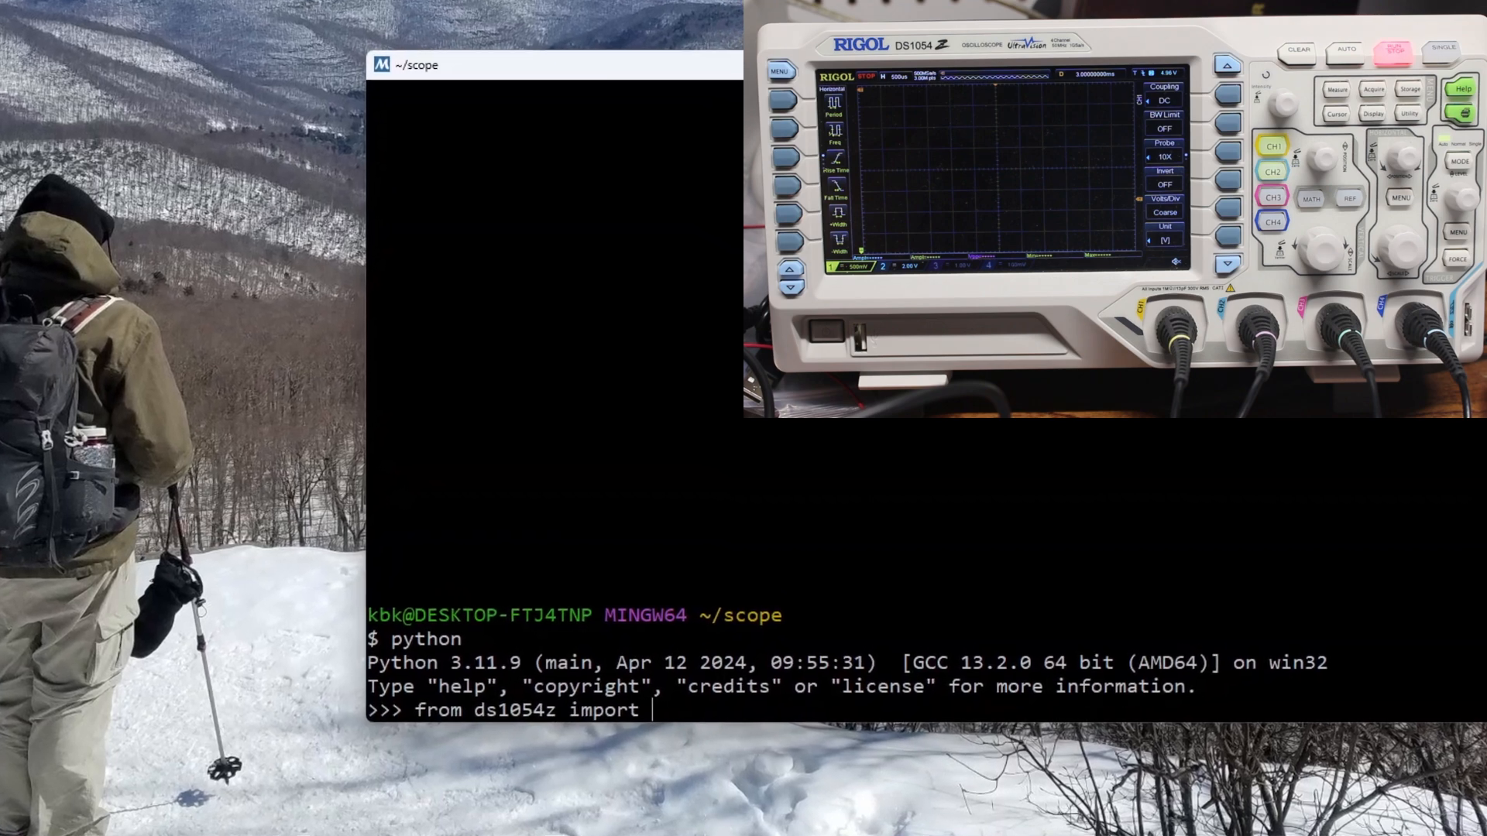
pyautogui.write('DS1054Z')
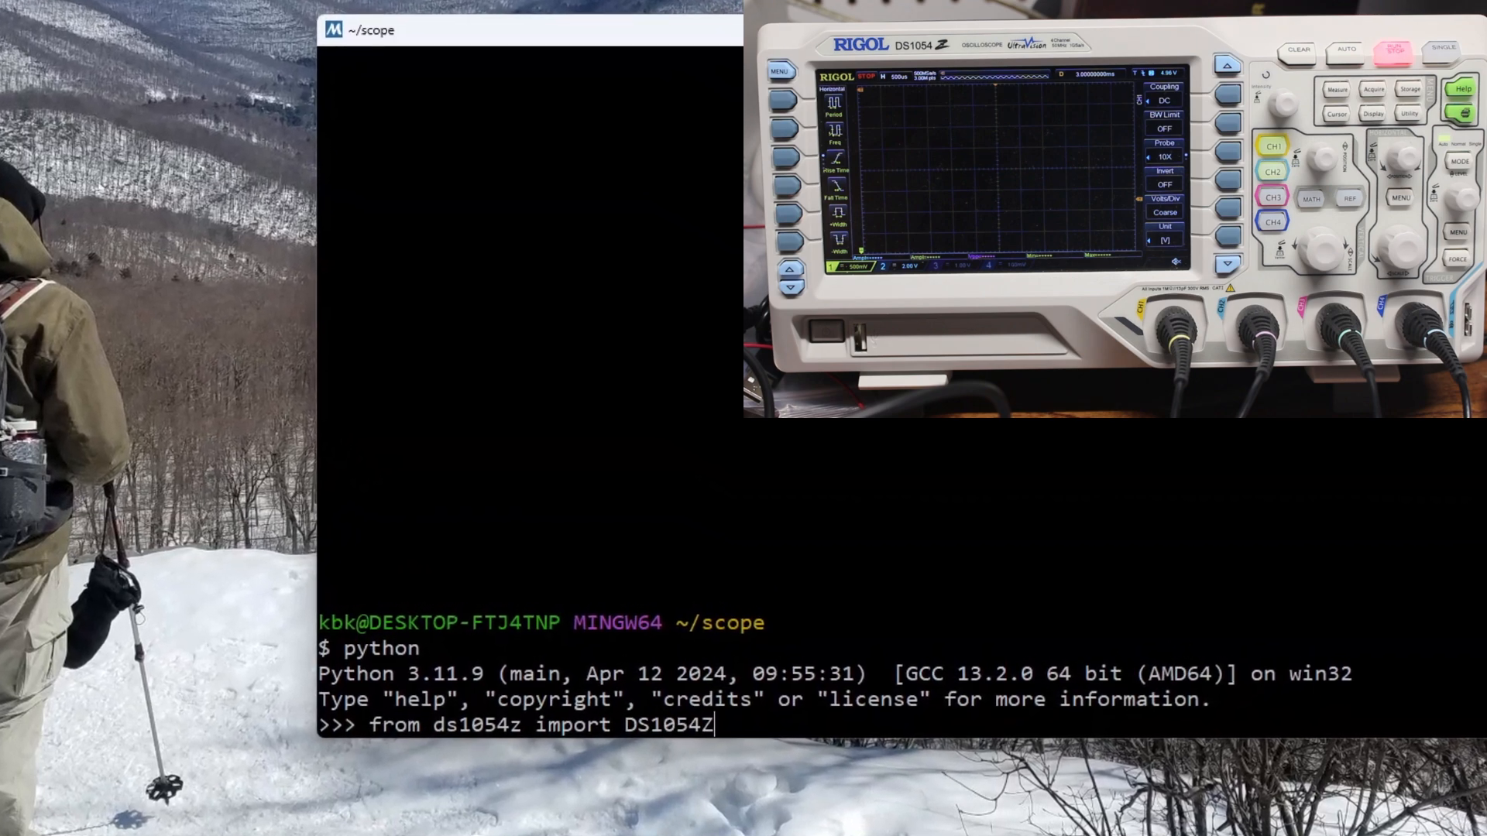
pyautogui.write('scop')
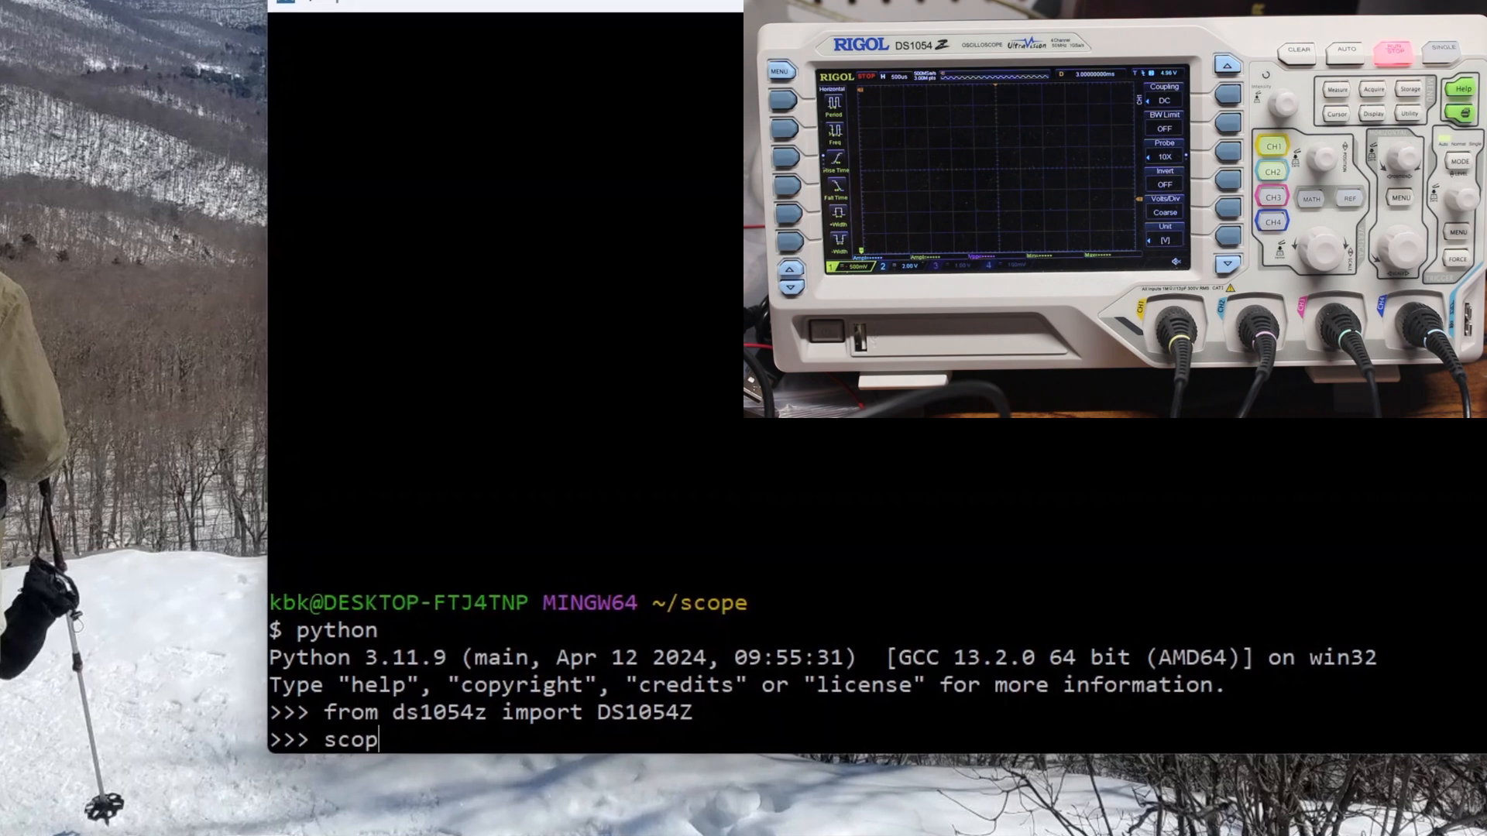
pyautogui.write("e = DS1054Z('")
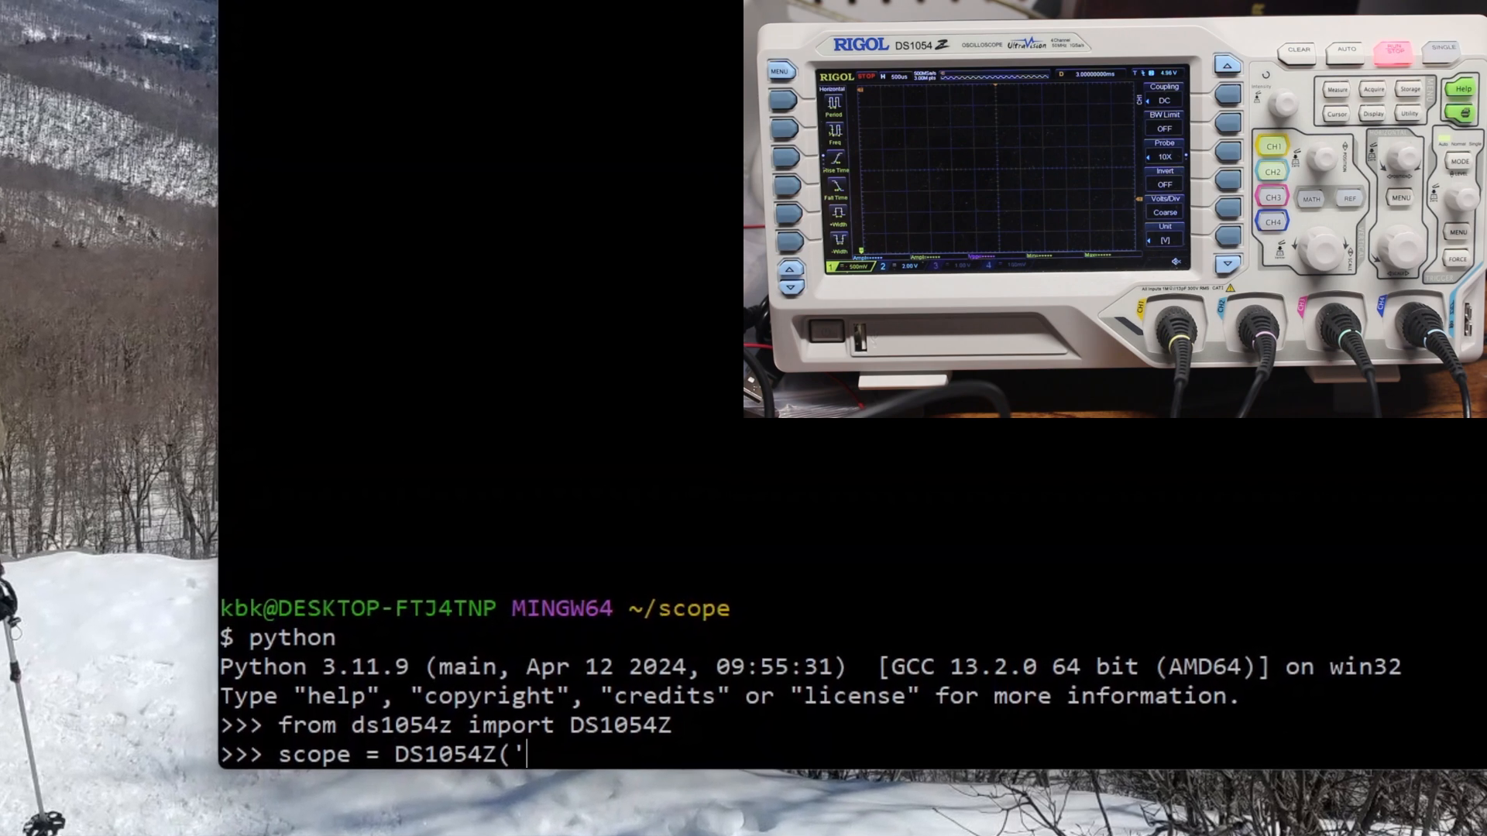
pyautogui.write('192.168.2.101')
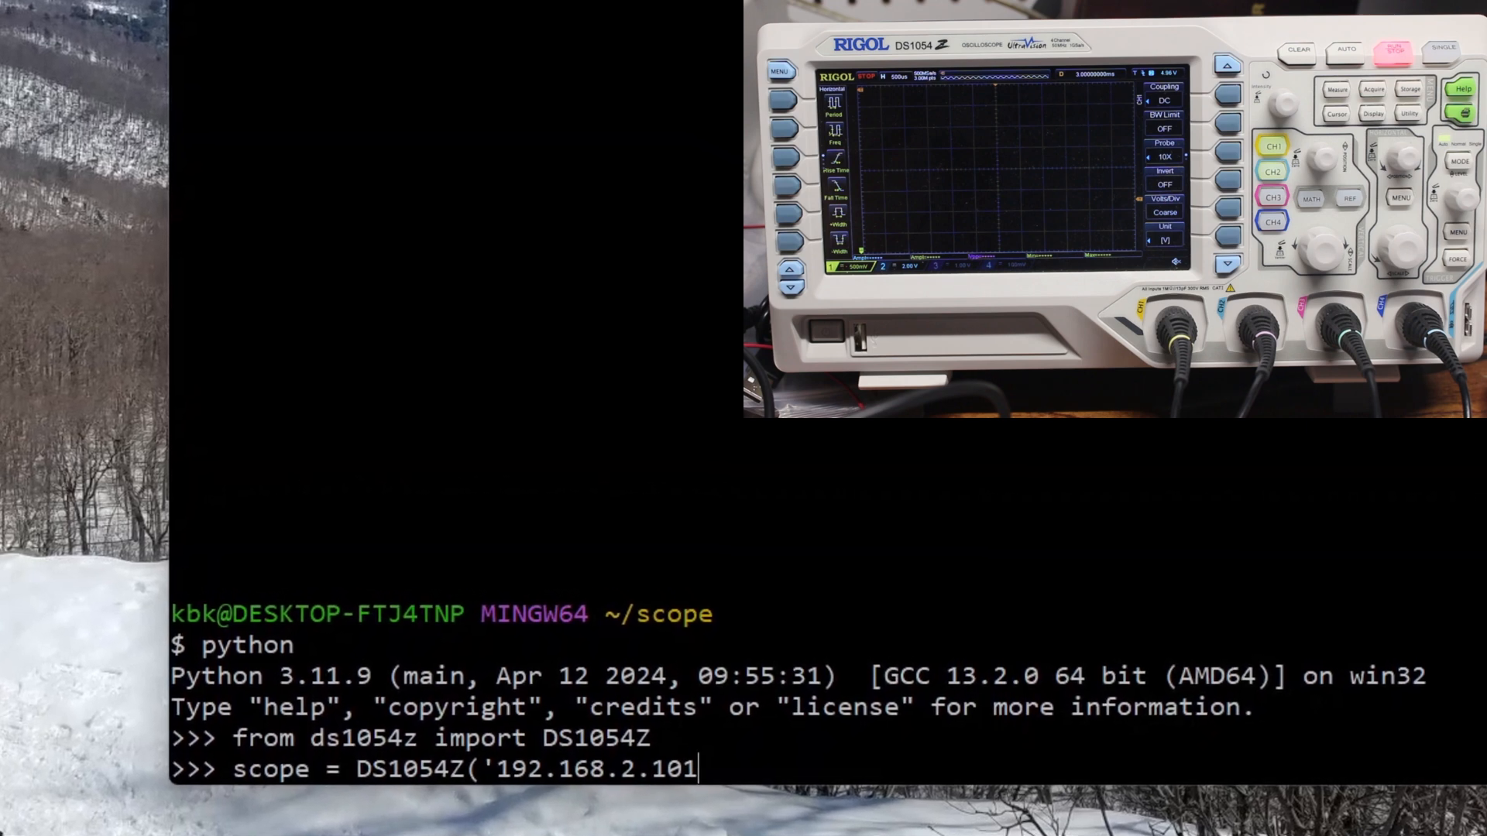
pyautogui.write("')")
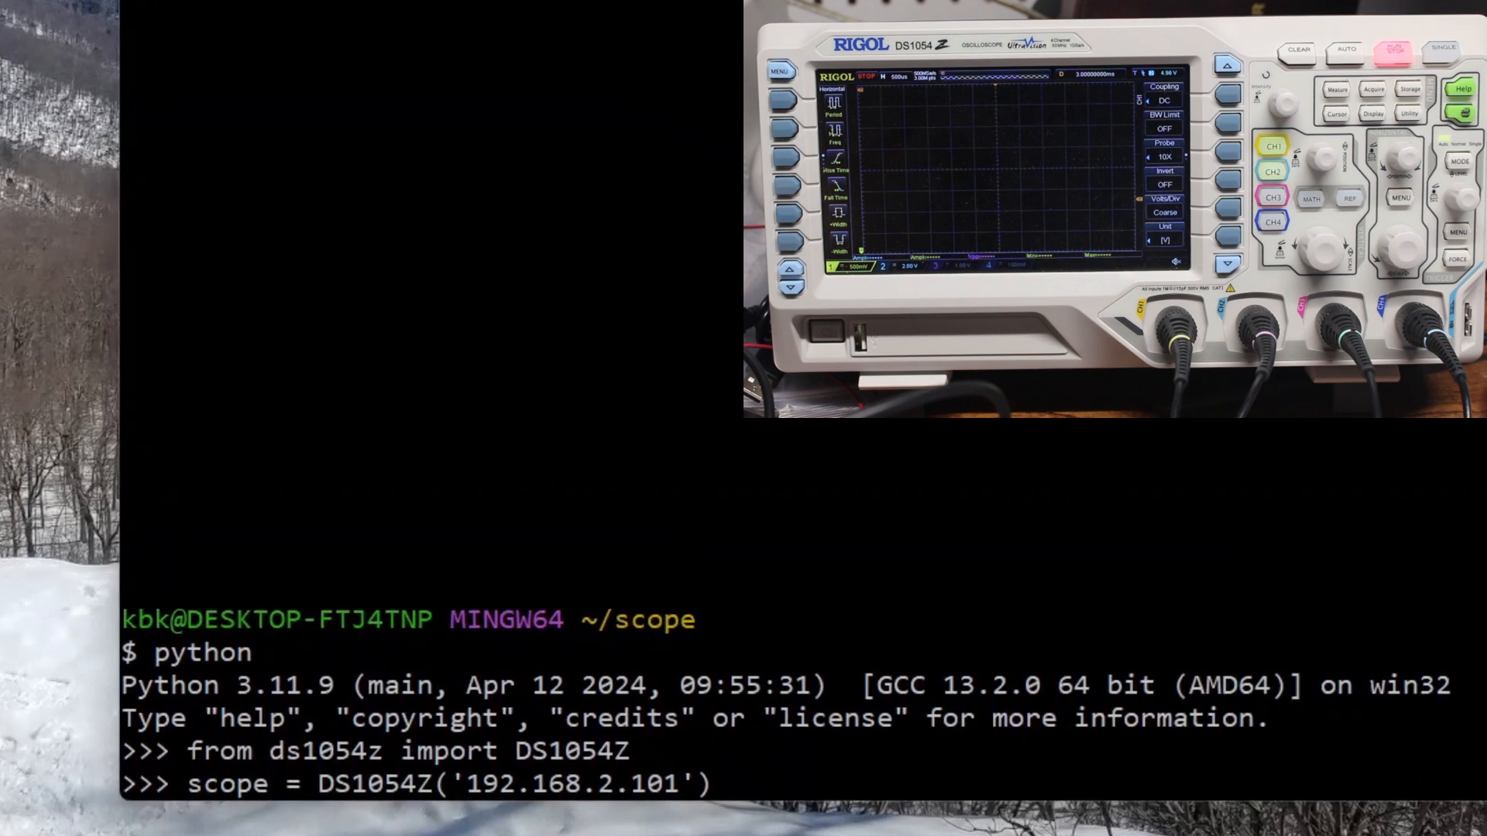
pyautogui.write('print(scope.idn')
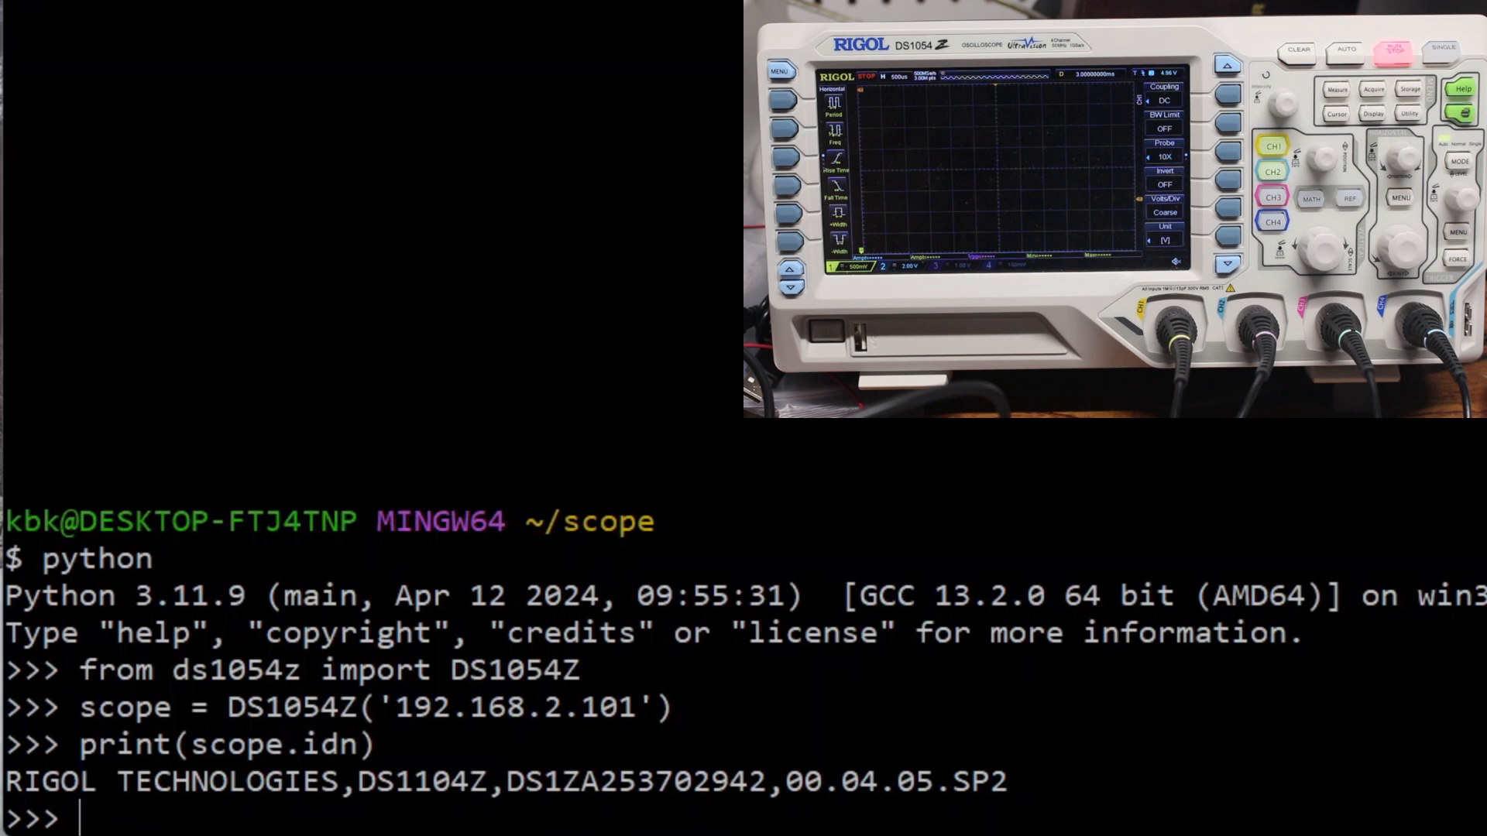
# Run then stop the scope and store channel 1 'NORM' samples in v.
pyautogui.write('scope.run(')
pyautogui.write('scope.st')
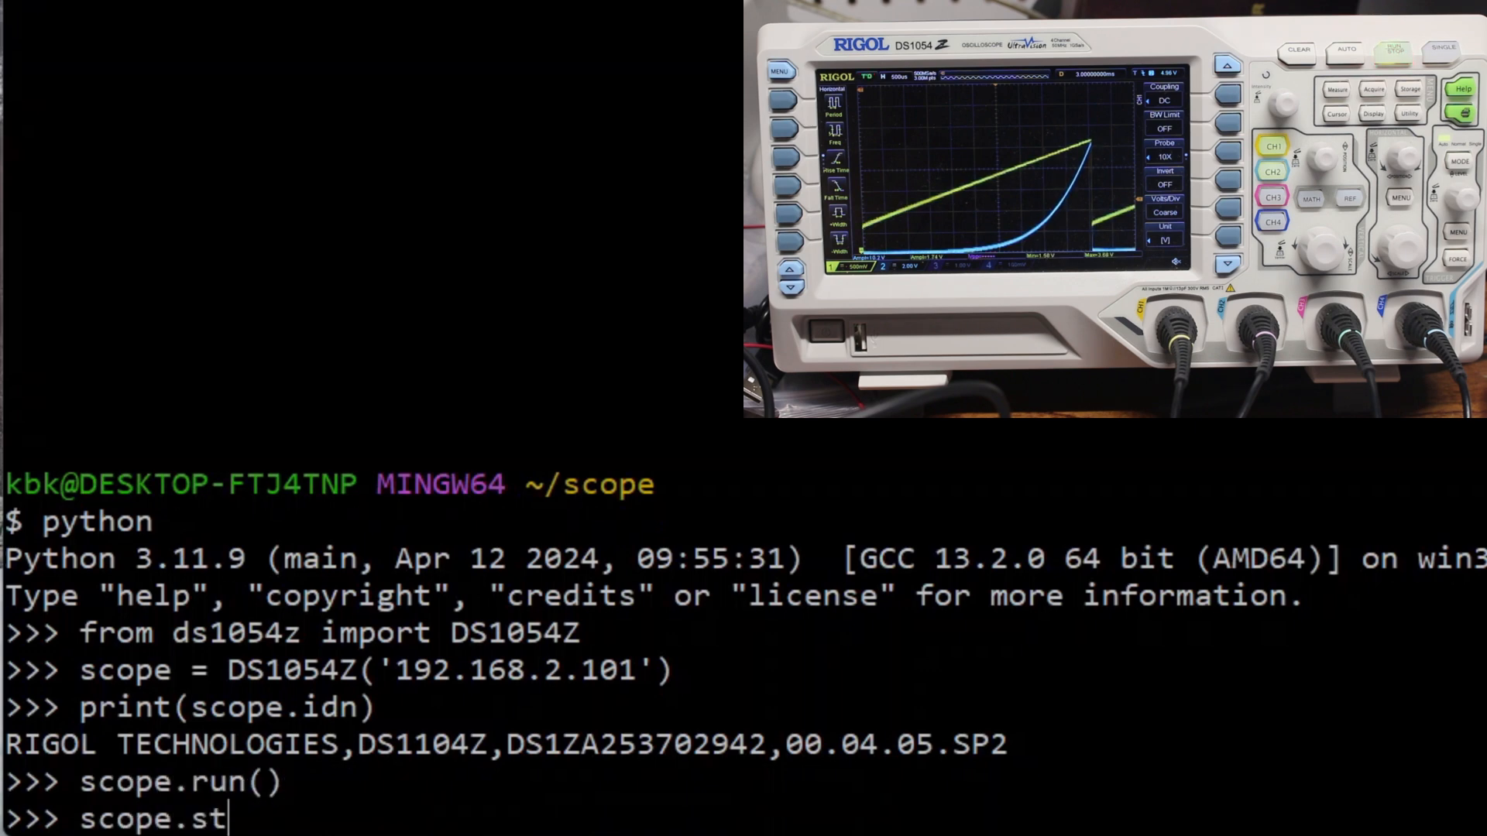
pyautogui.write('op()')
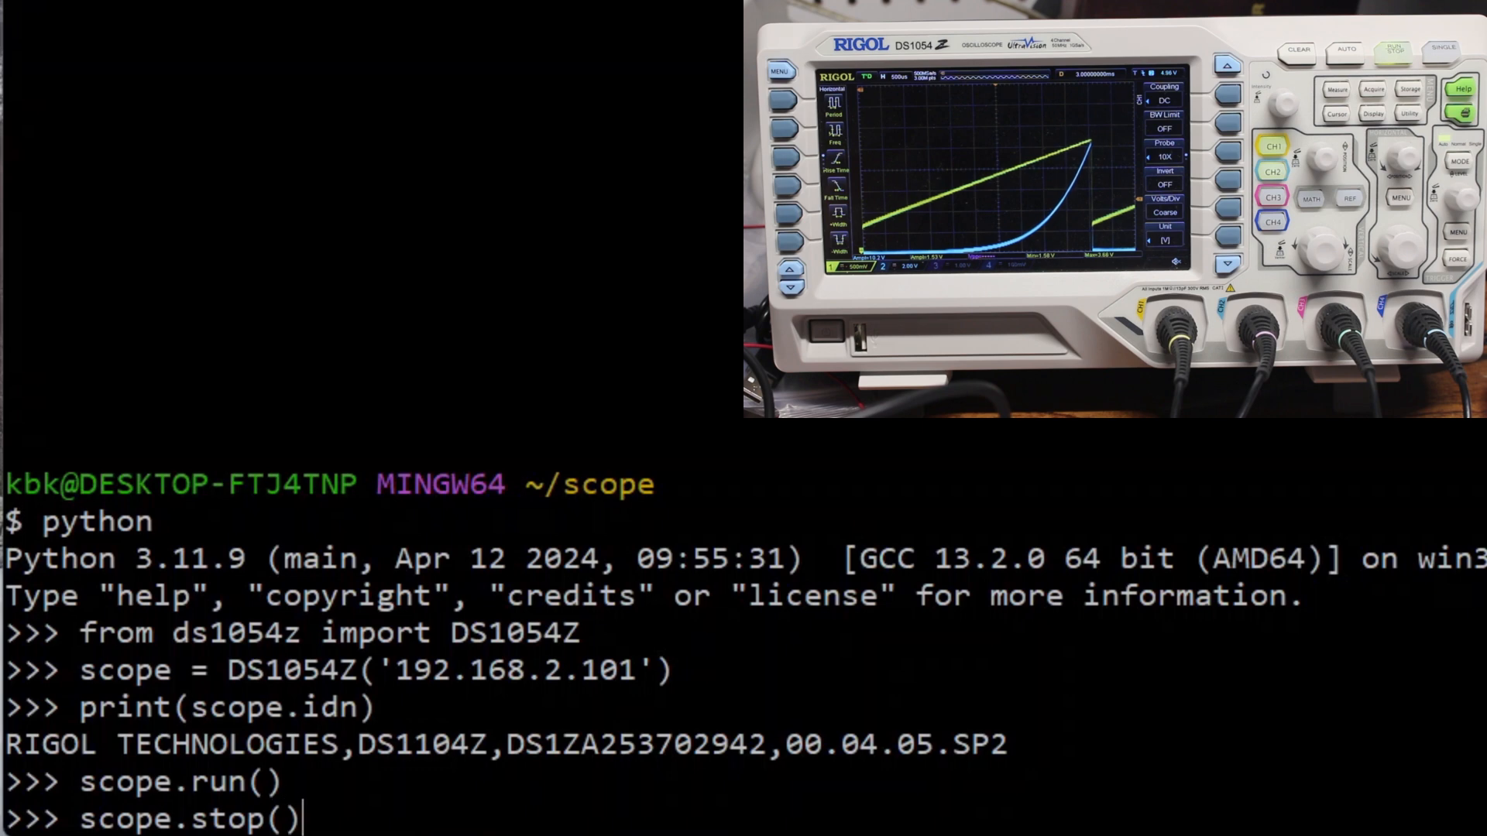
pyautogui.write('v =')
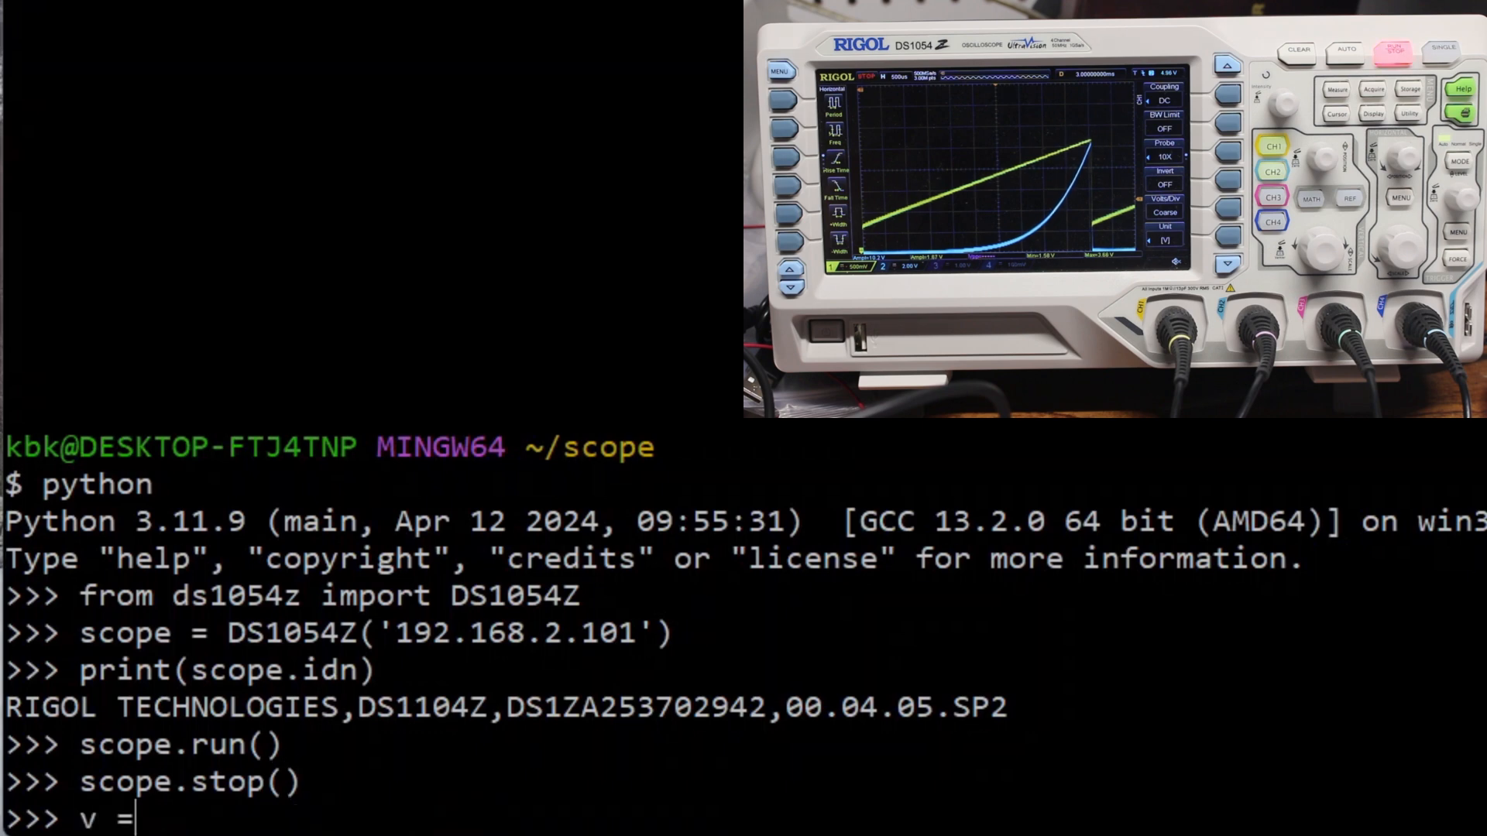
pyautogui.write('scope.get')
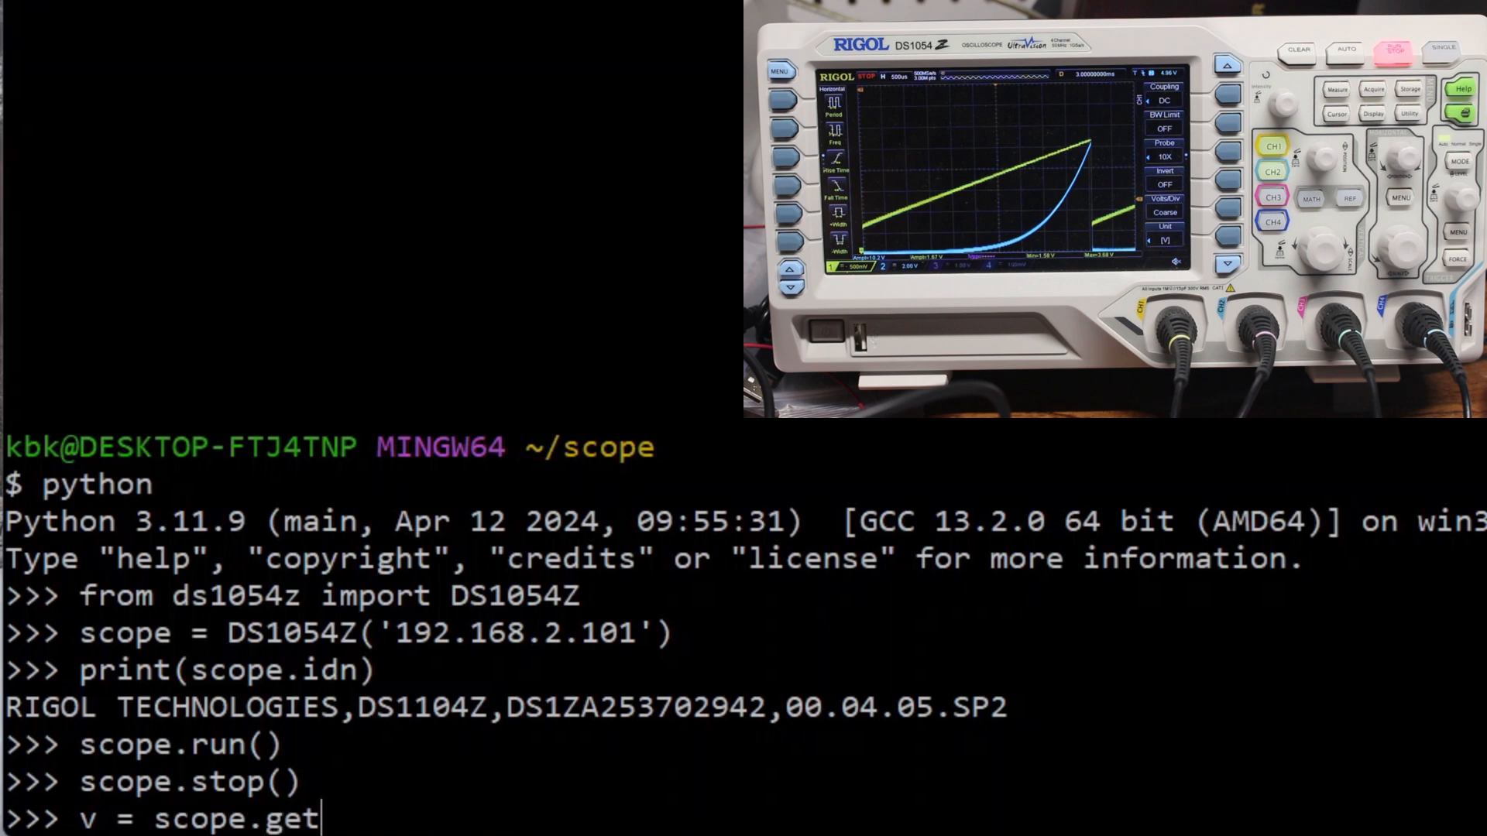
pyautogui.write('_waveform_samples(')
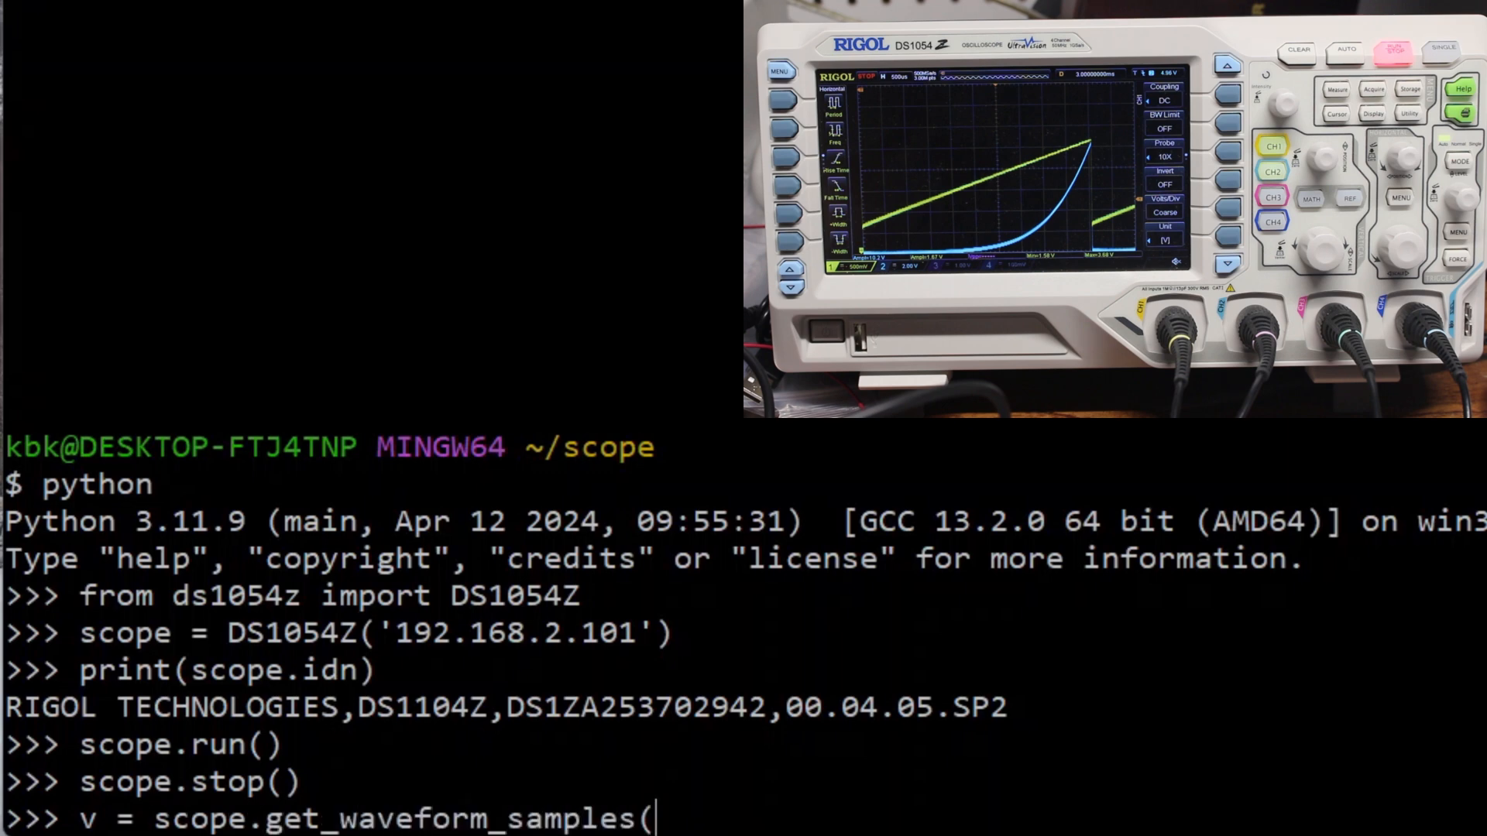
pyautogui.write("1, 'NORM')")
pyautogui.write('i =')
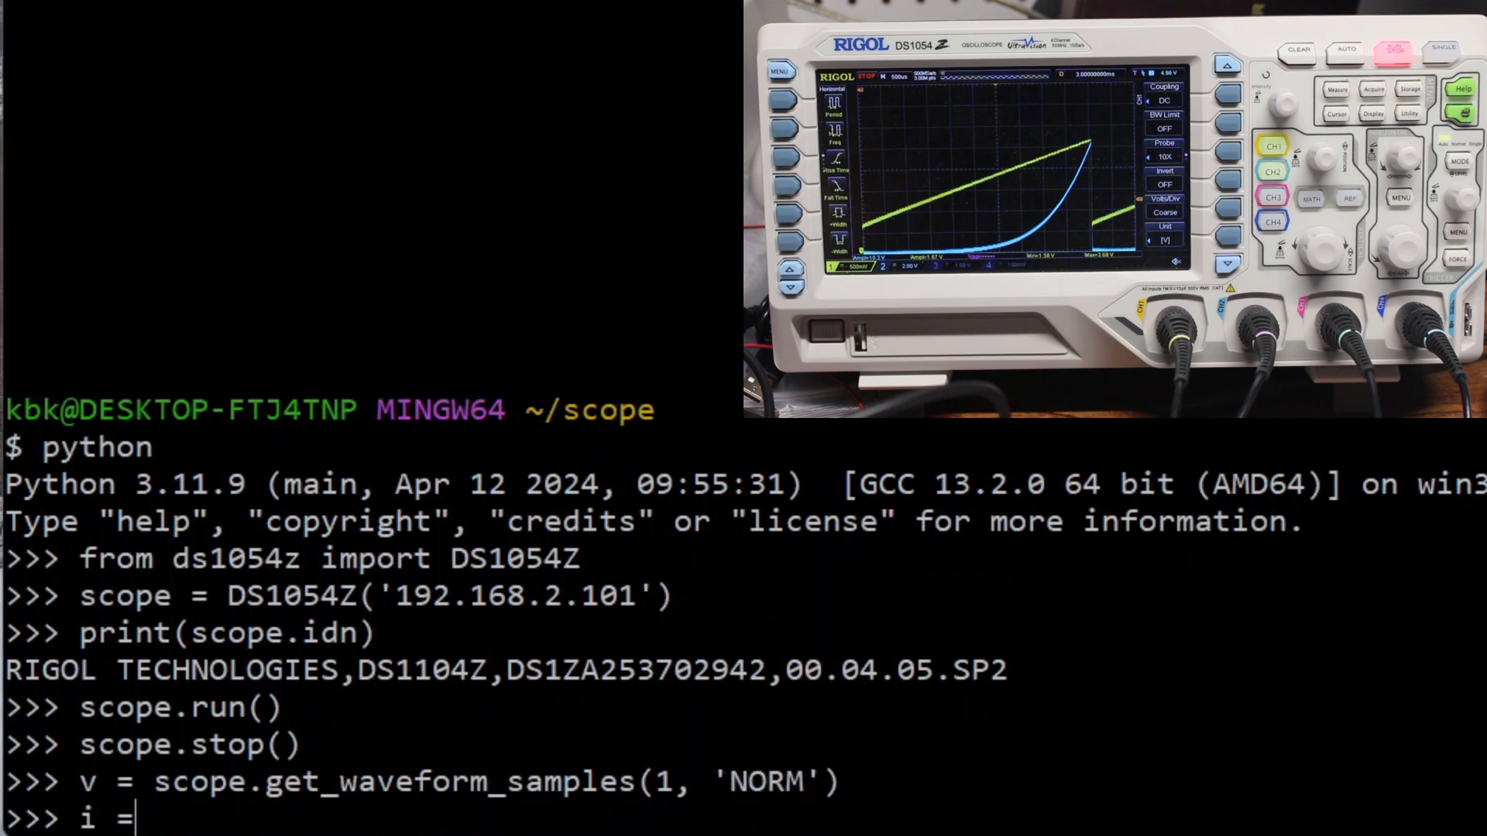
# Store channel 2 'NORM' samples in i and scope.waveform_time_values in t.
pyautogui.write('scope.get_wave')
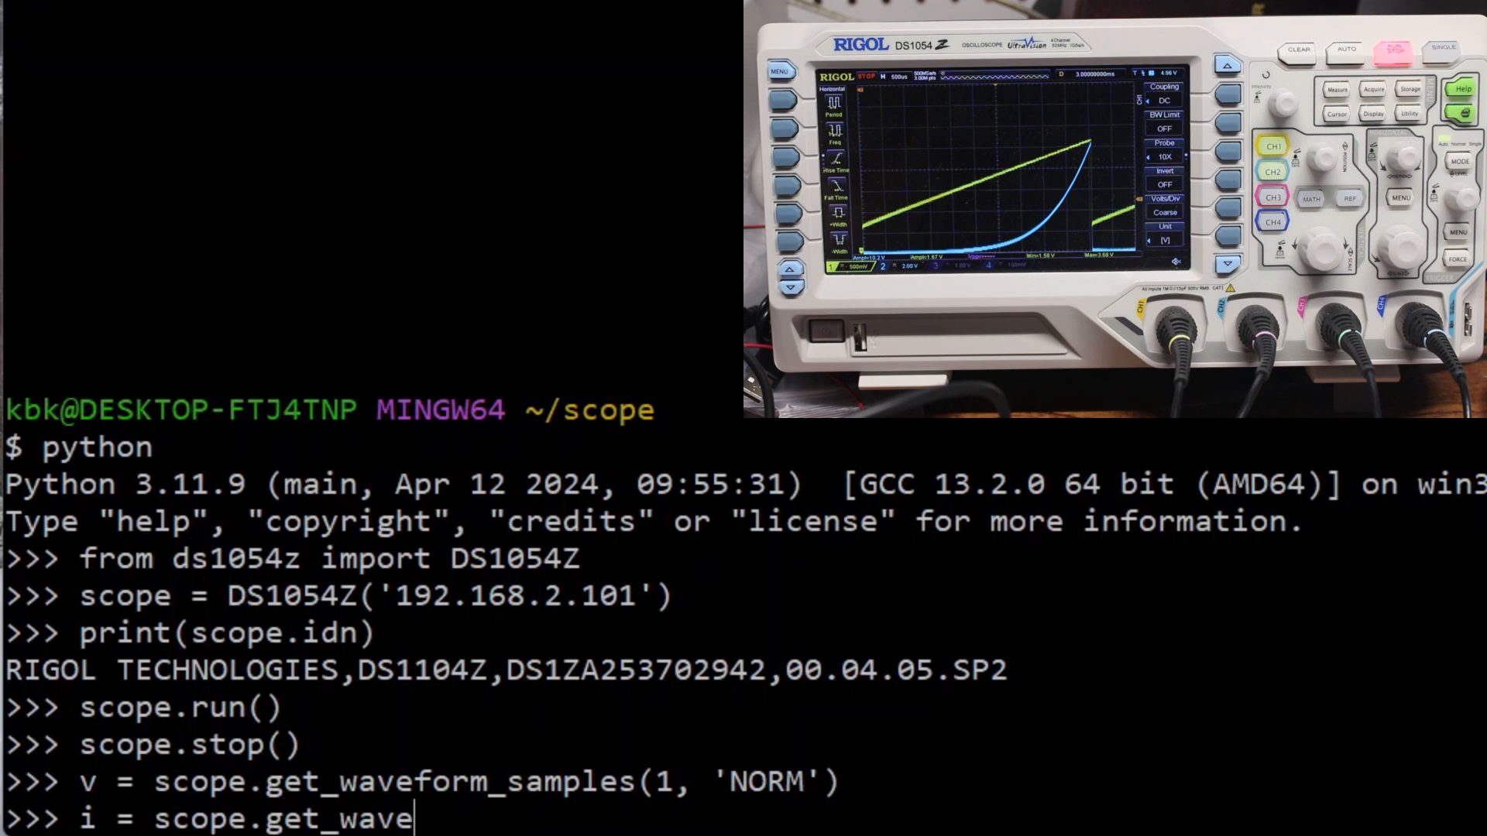
pyautogui.write("form_samples(2, 'NORM'")
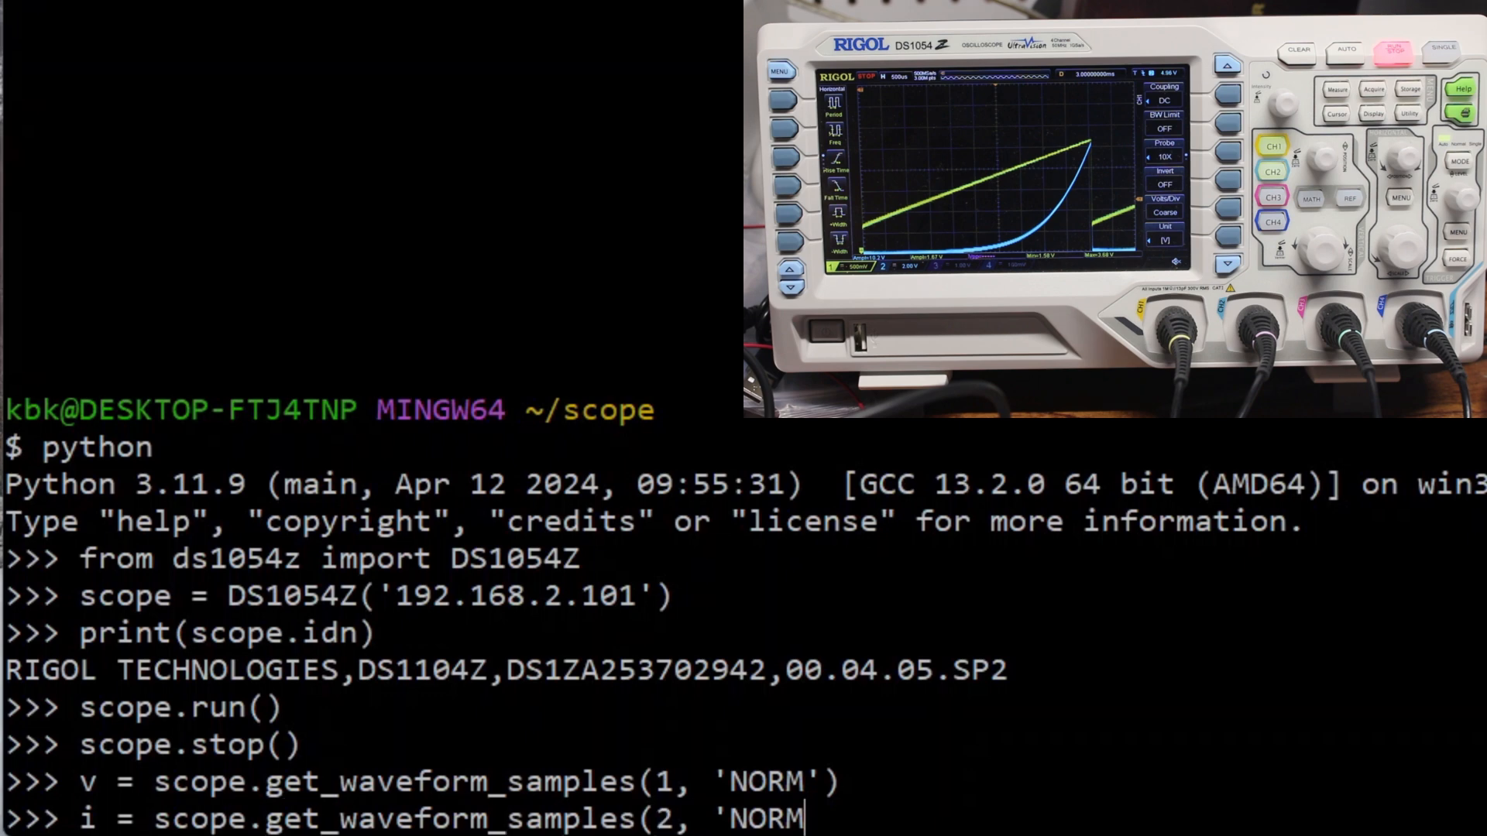
pyautogui.write('t')
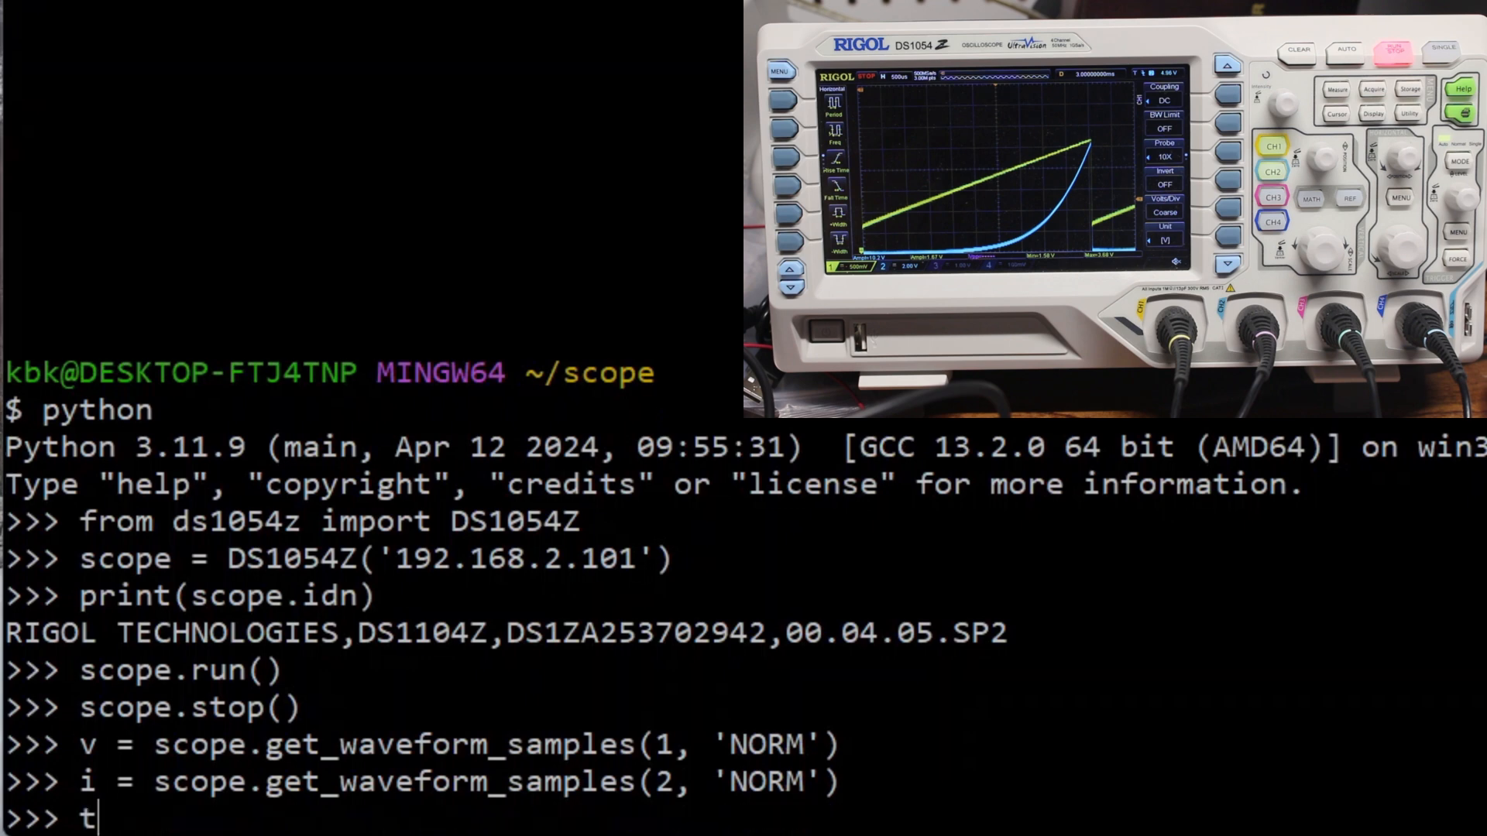
pyautogui.write('= scope.wave')
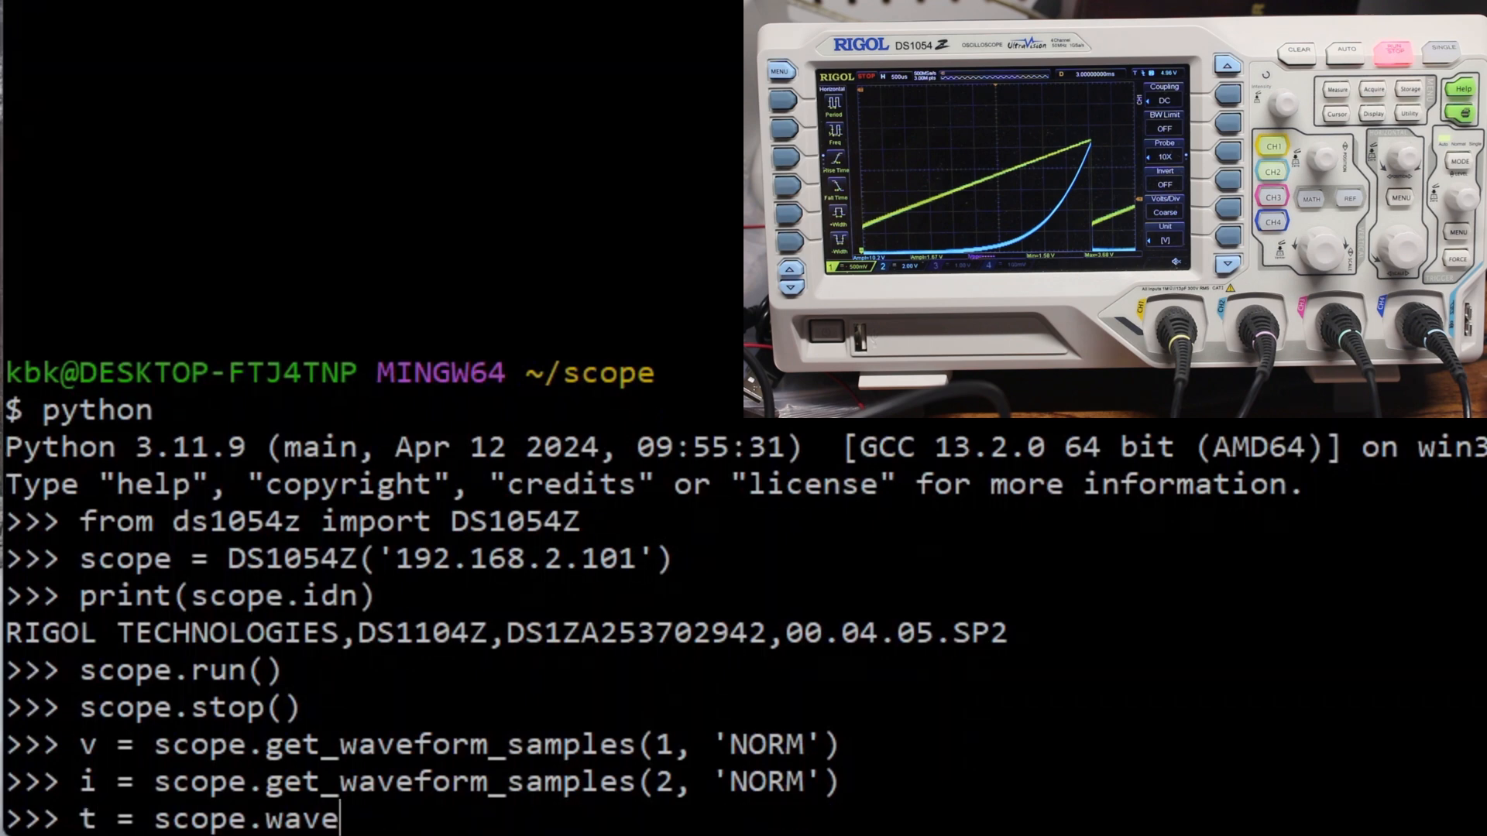
pyautogui.write('form_time_values')
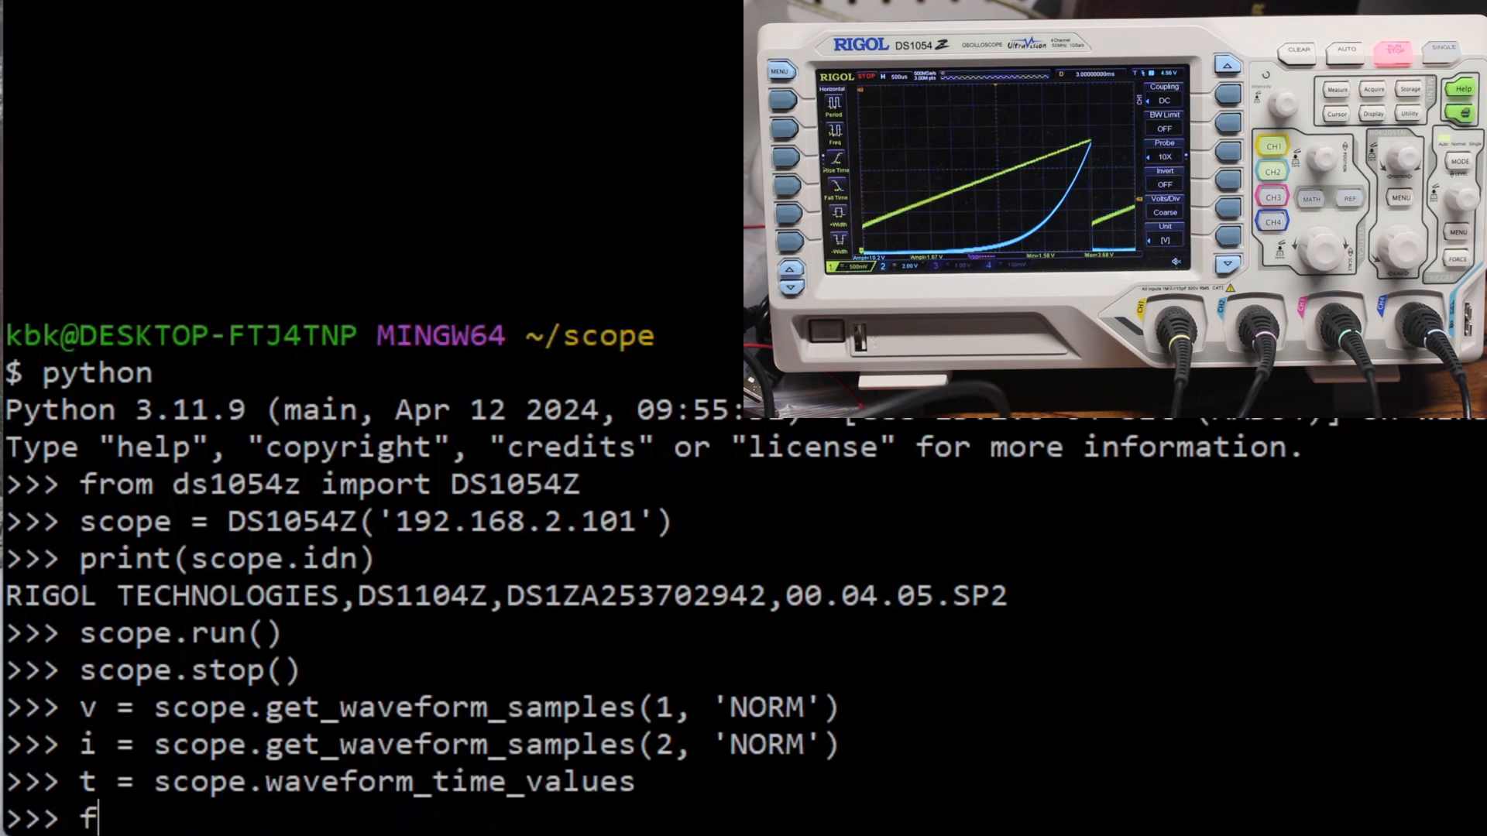
# Import matplotlib.pyplot as plt and create figure 1 with figsize (16, 9).
pyautogui.write('rom matplotlib')
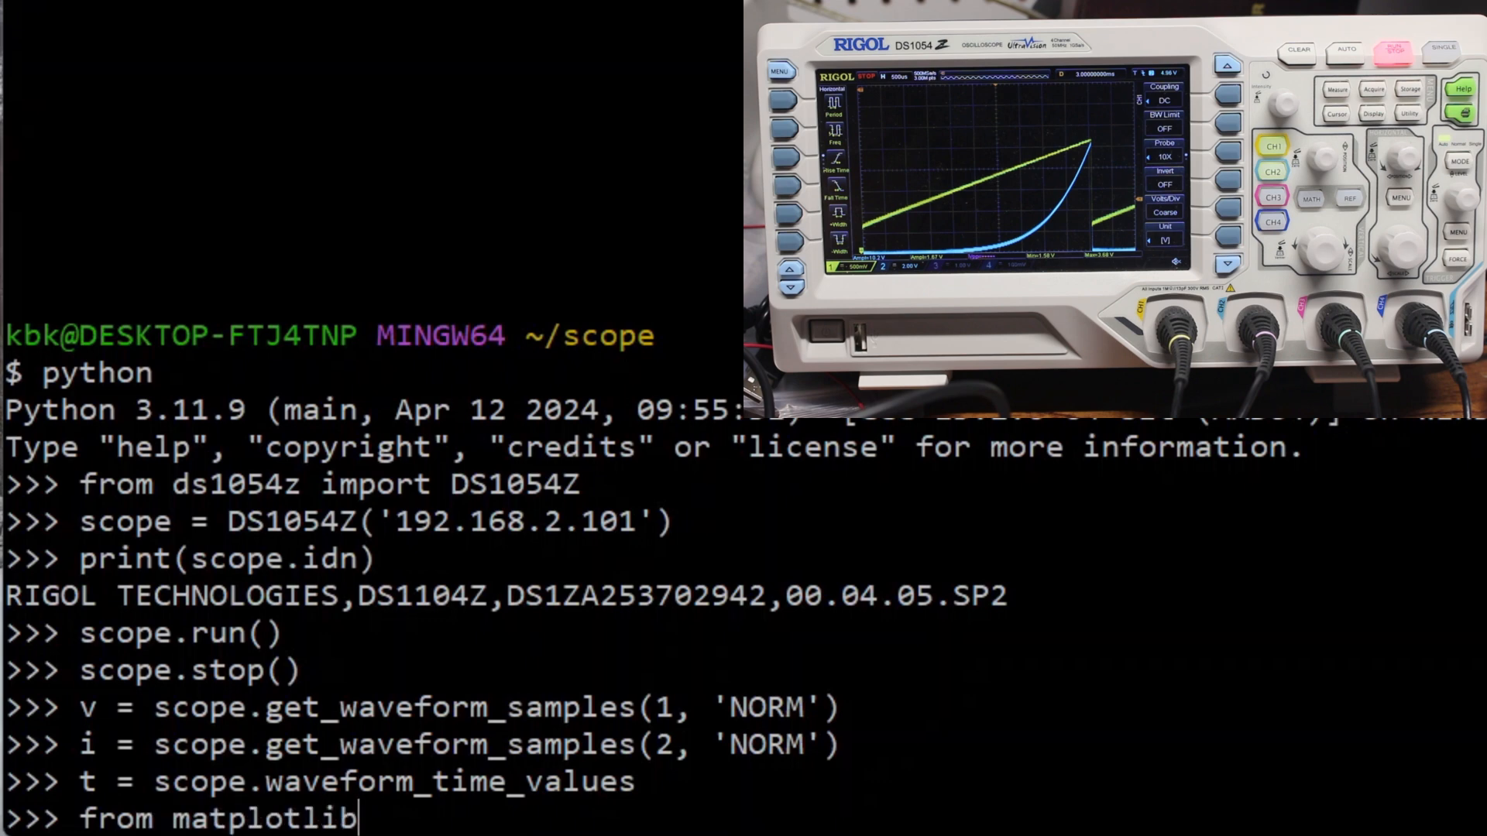
pyautogui.write('import pyplot as pl')
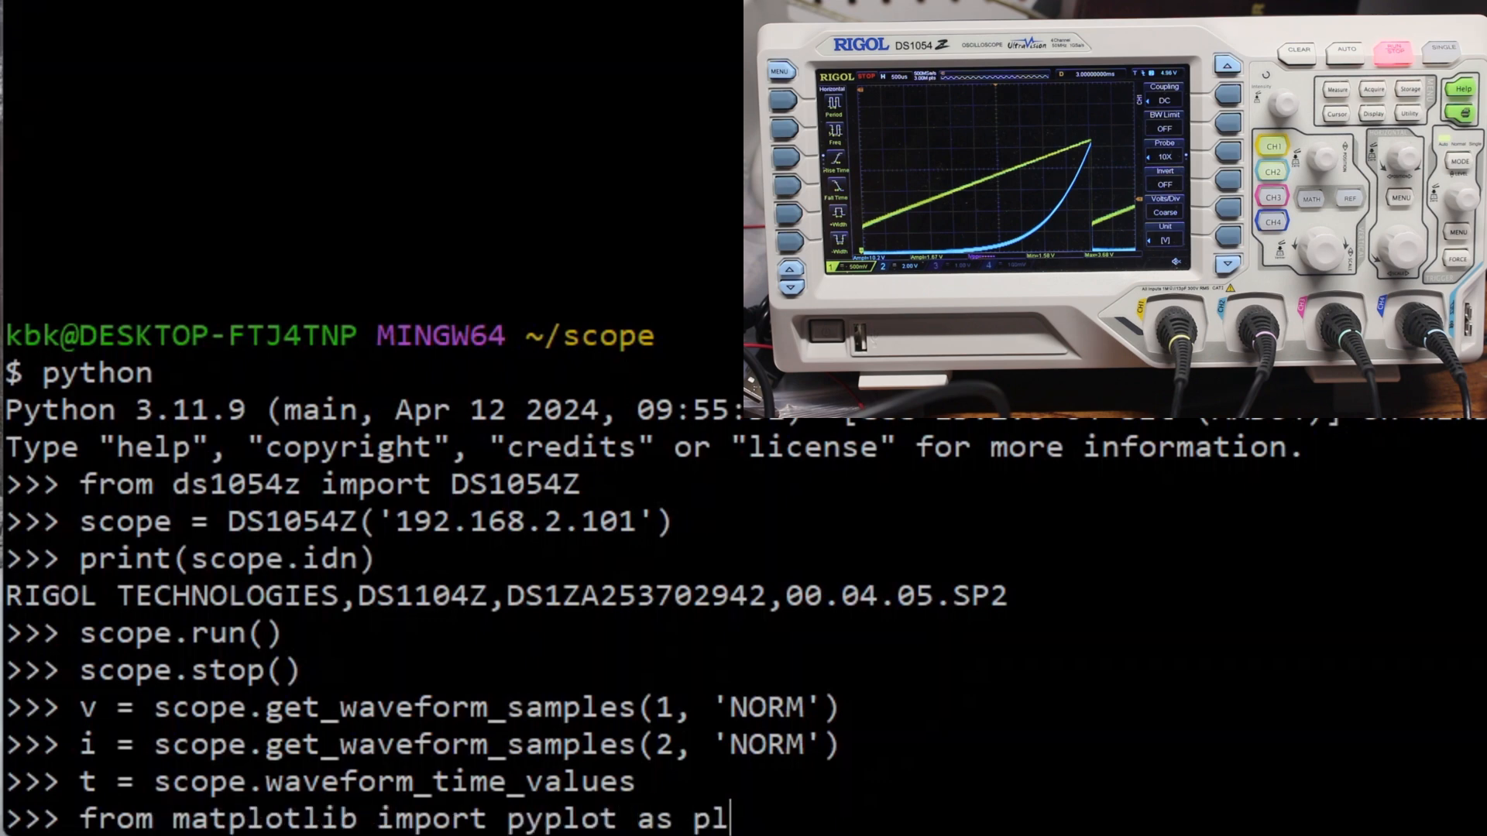
pyautogui.write('t')
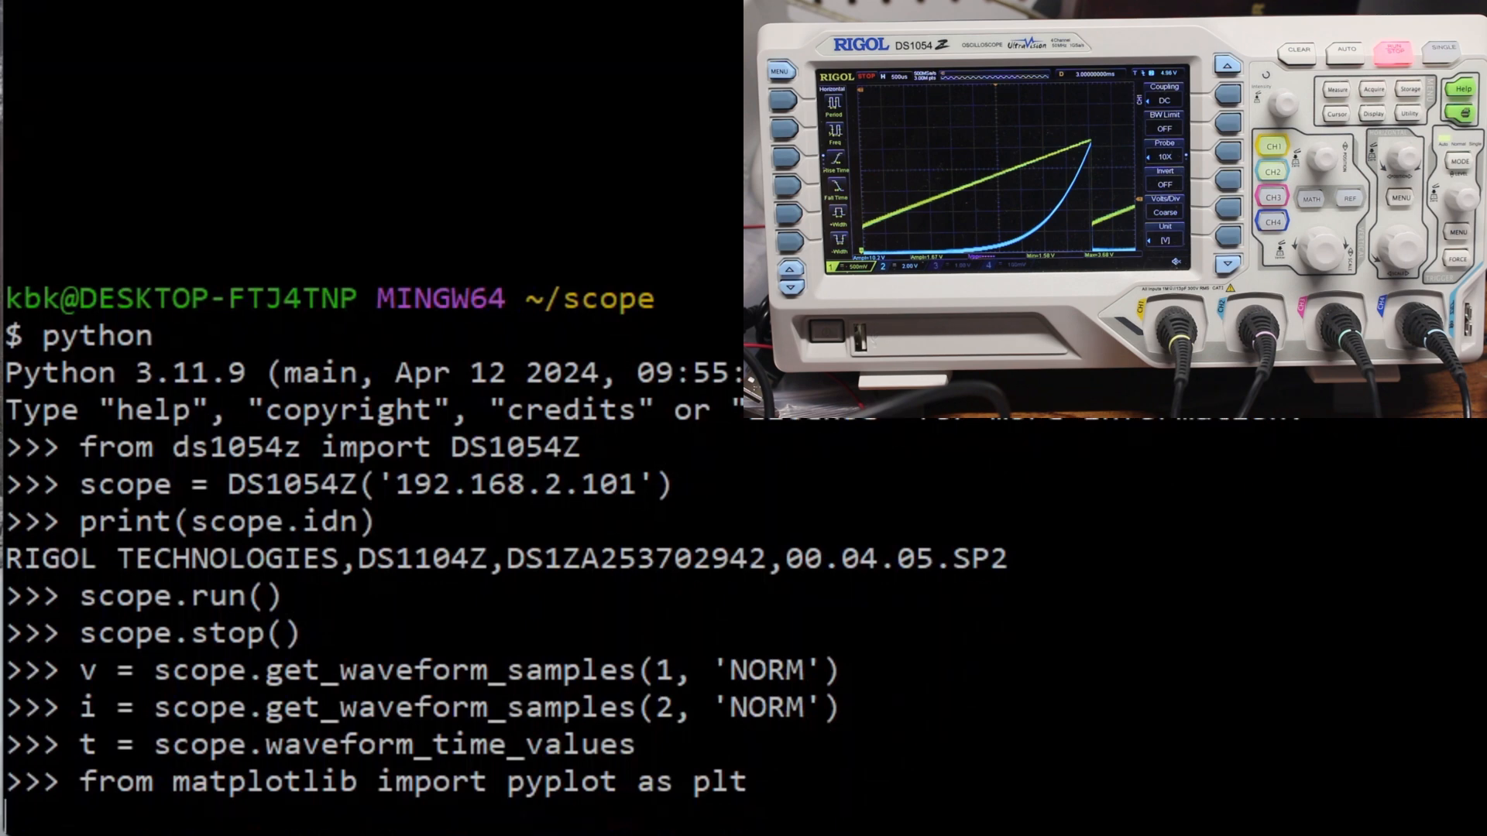
pyautogui.write('plt.fig')
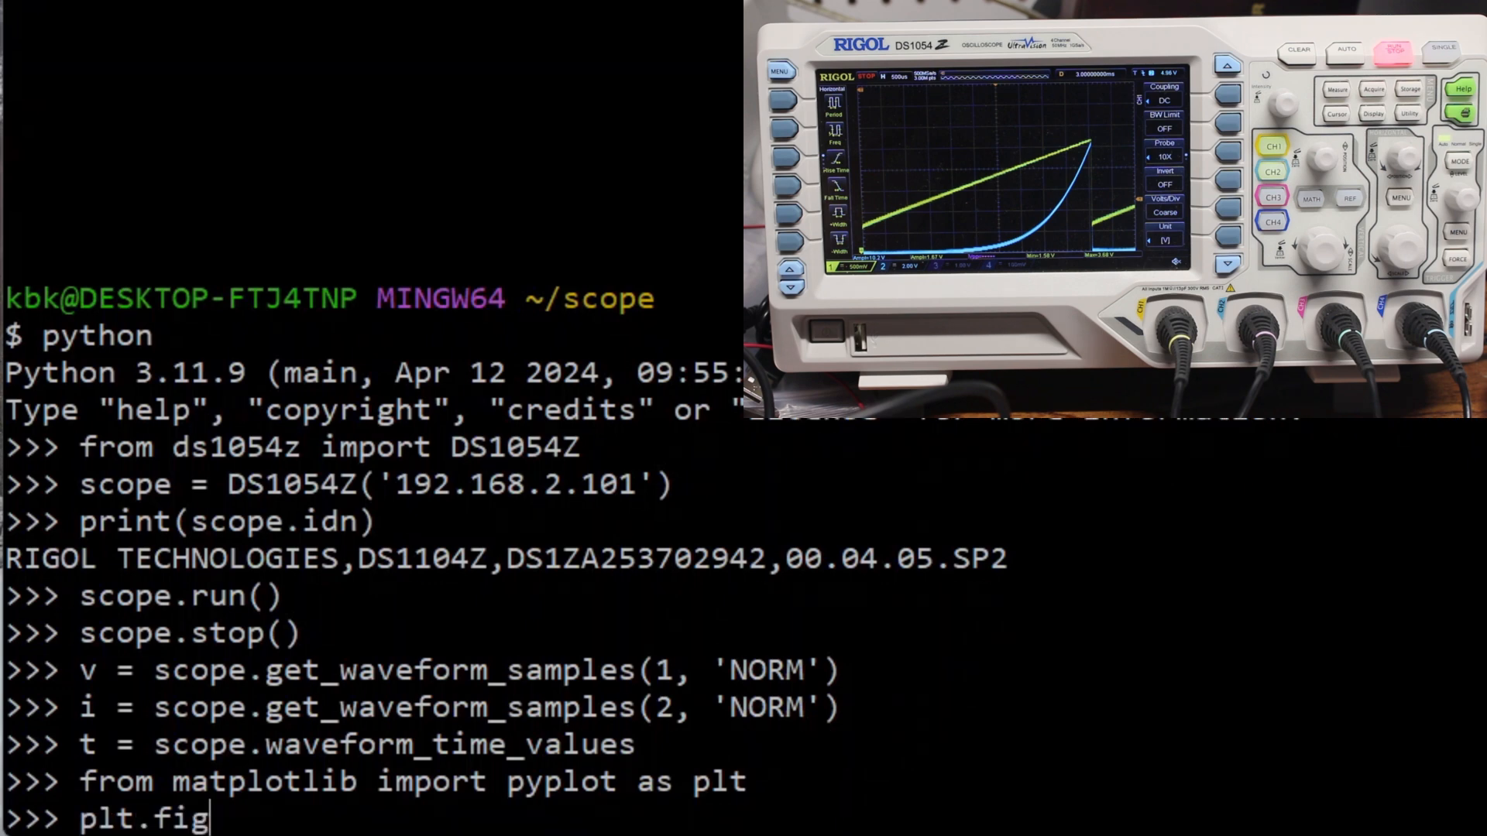
pyautogui.write('ures(1, figzise=(')
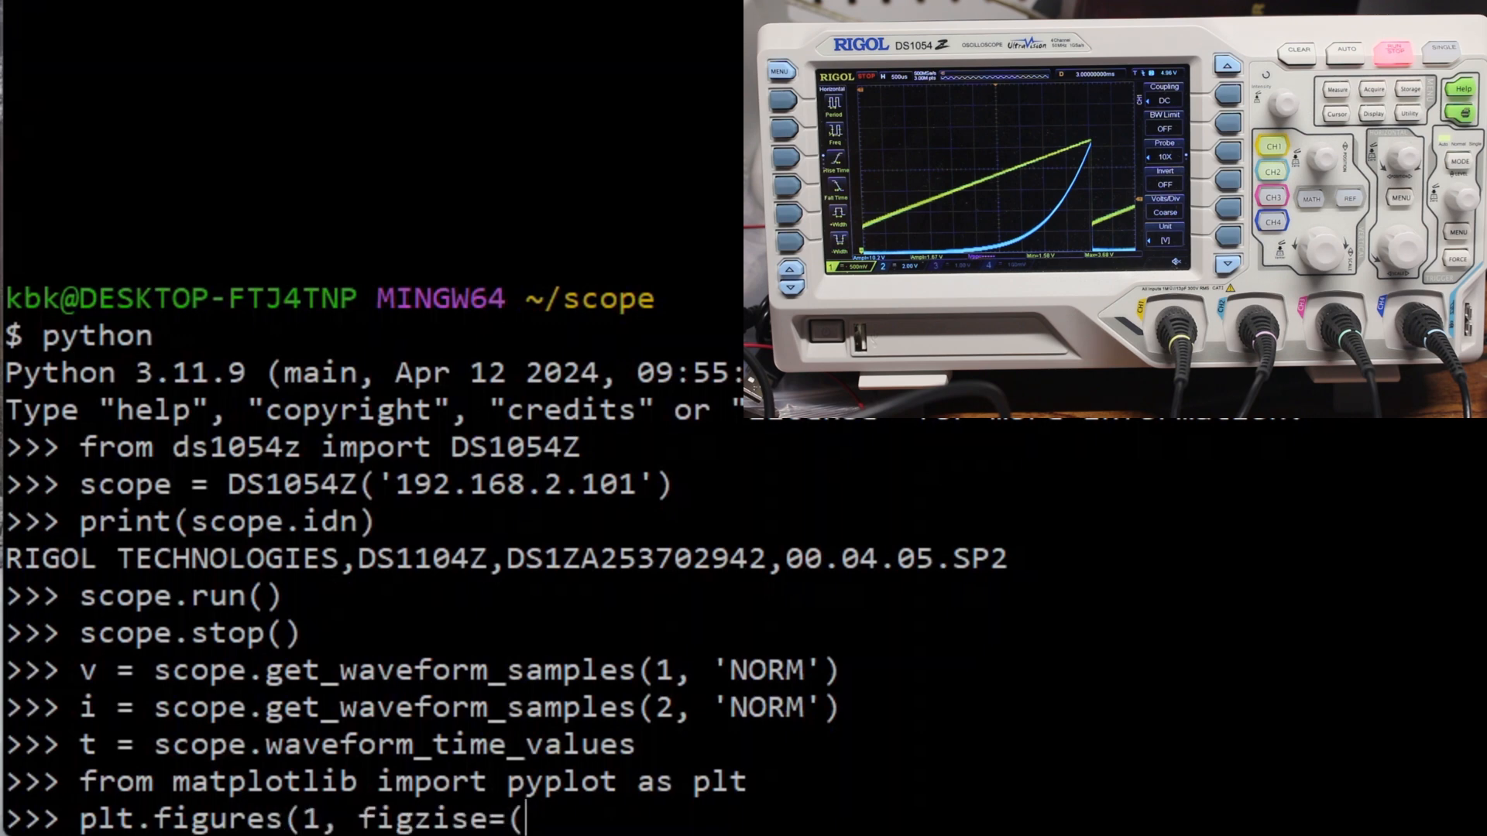
pyautogui.write('16,9))')
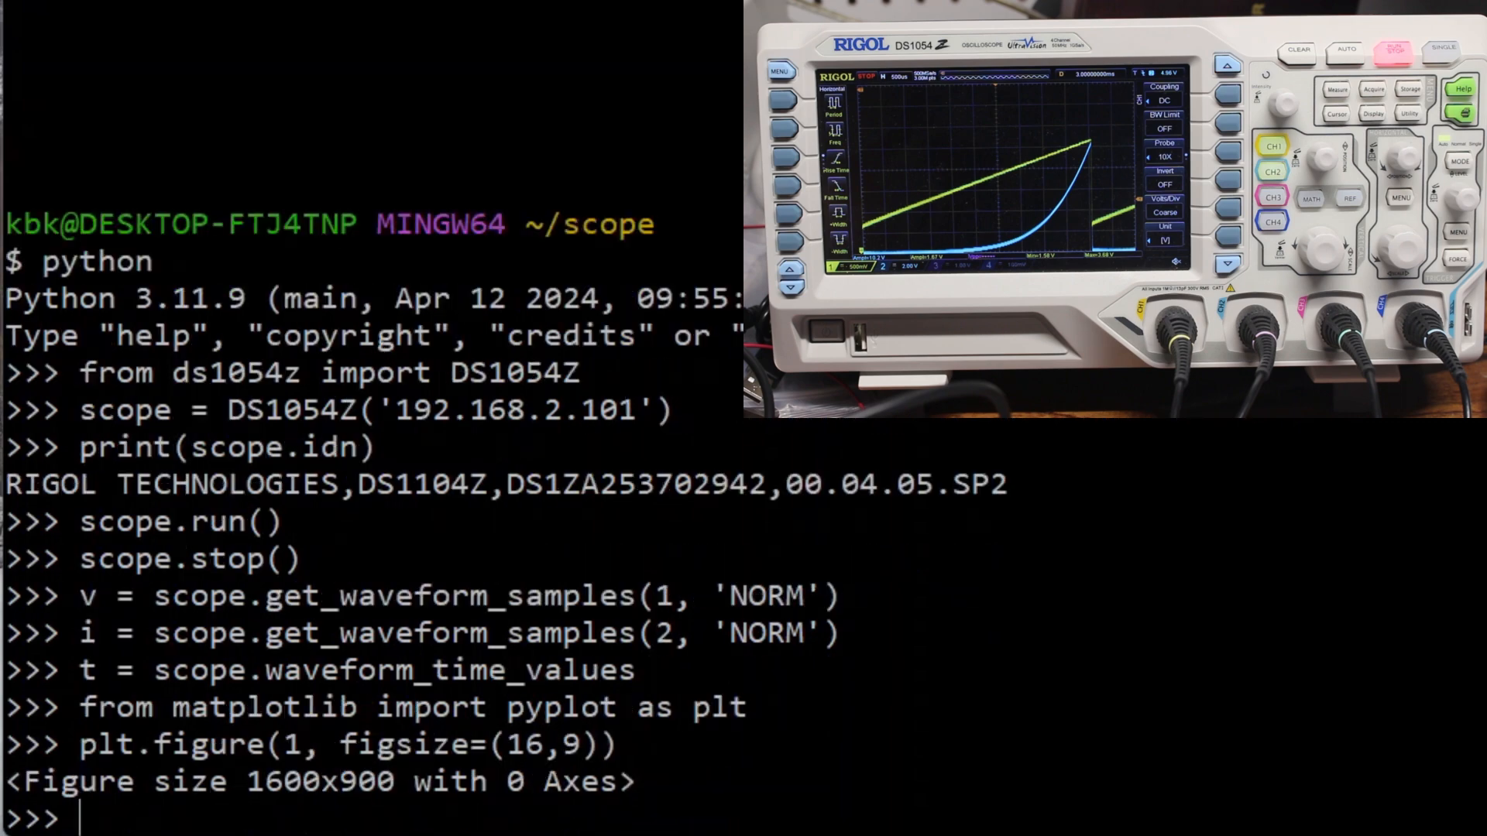
# Plot v in 'b-' and i in 'r-' against t, then run plt.show().
pyautogui.write('pl')
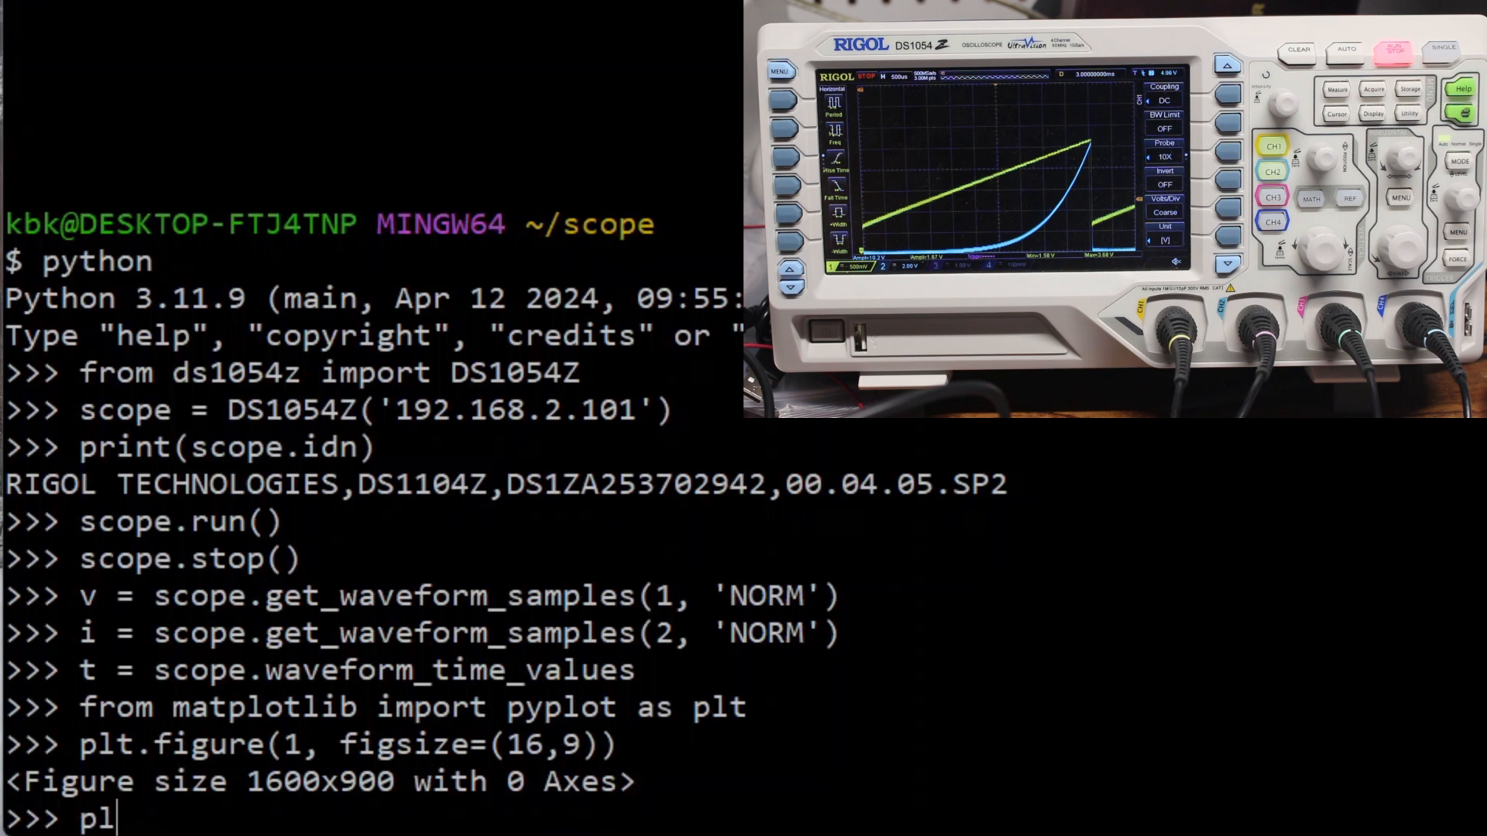
pyautogui.write('t.plot(t, v,')
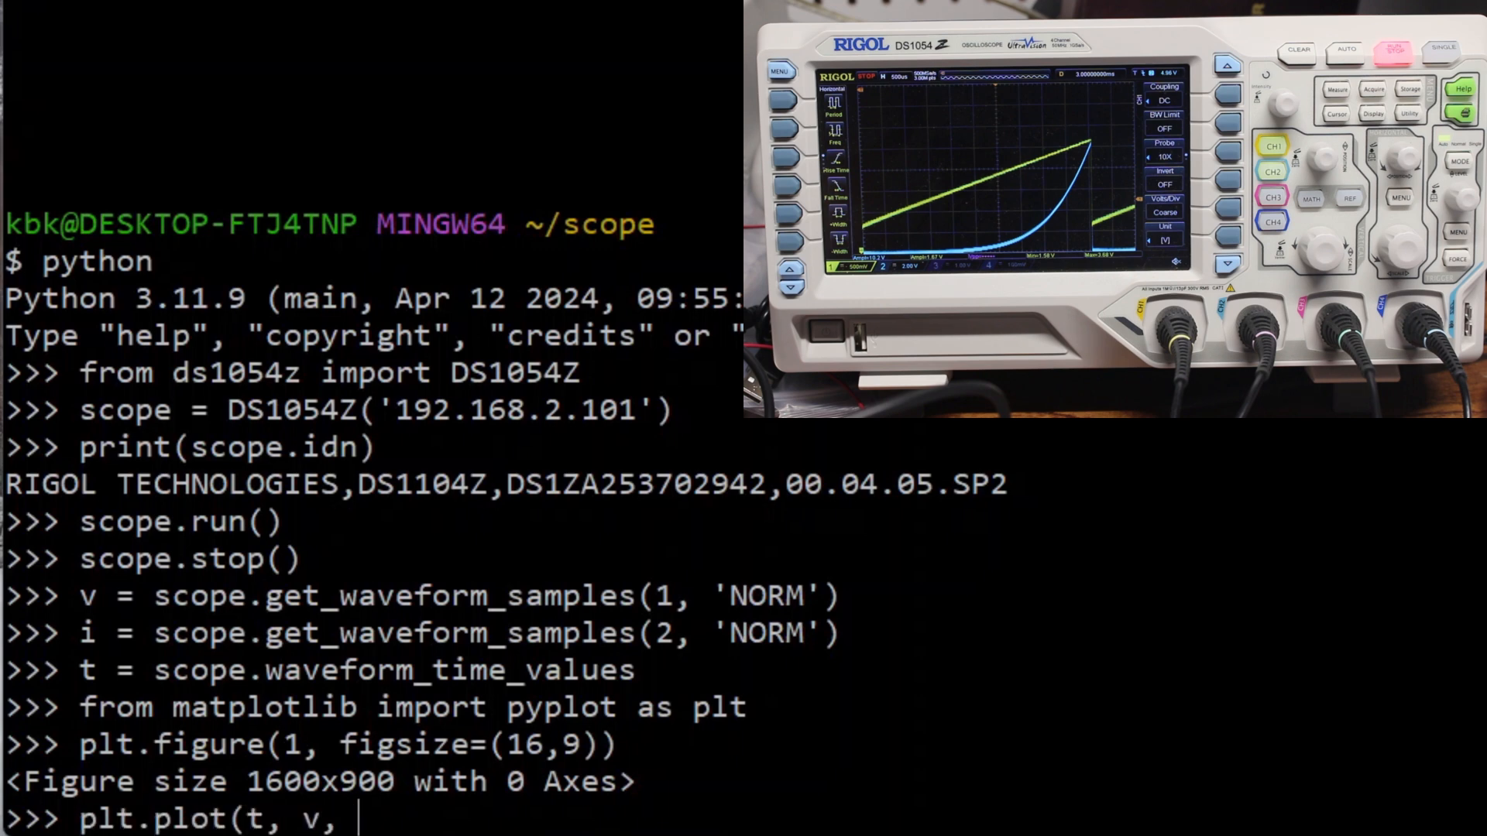
pyautogui.write("'b-');")
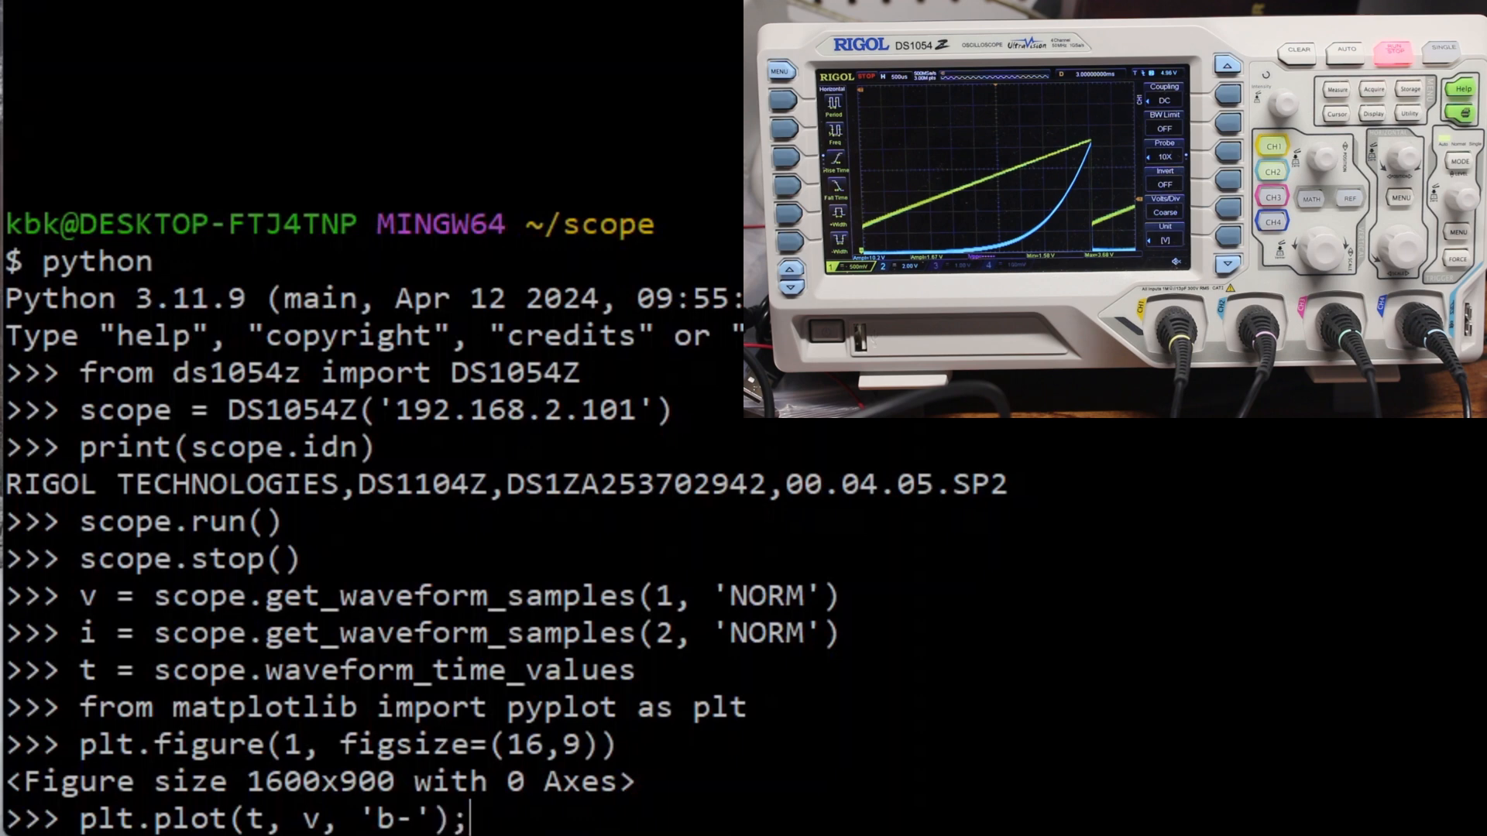
pyautogui.write('plt.plot(')
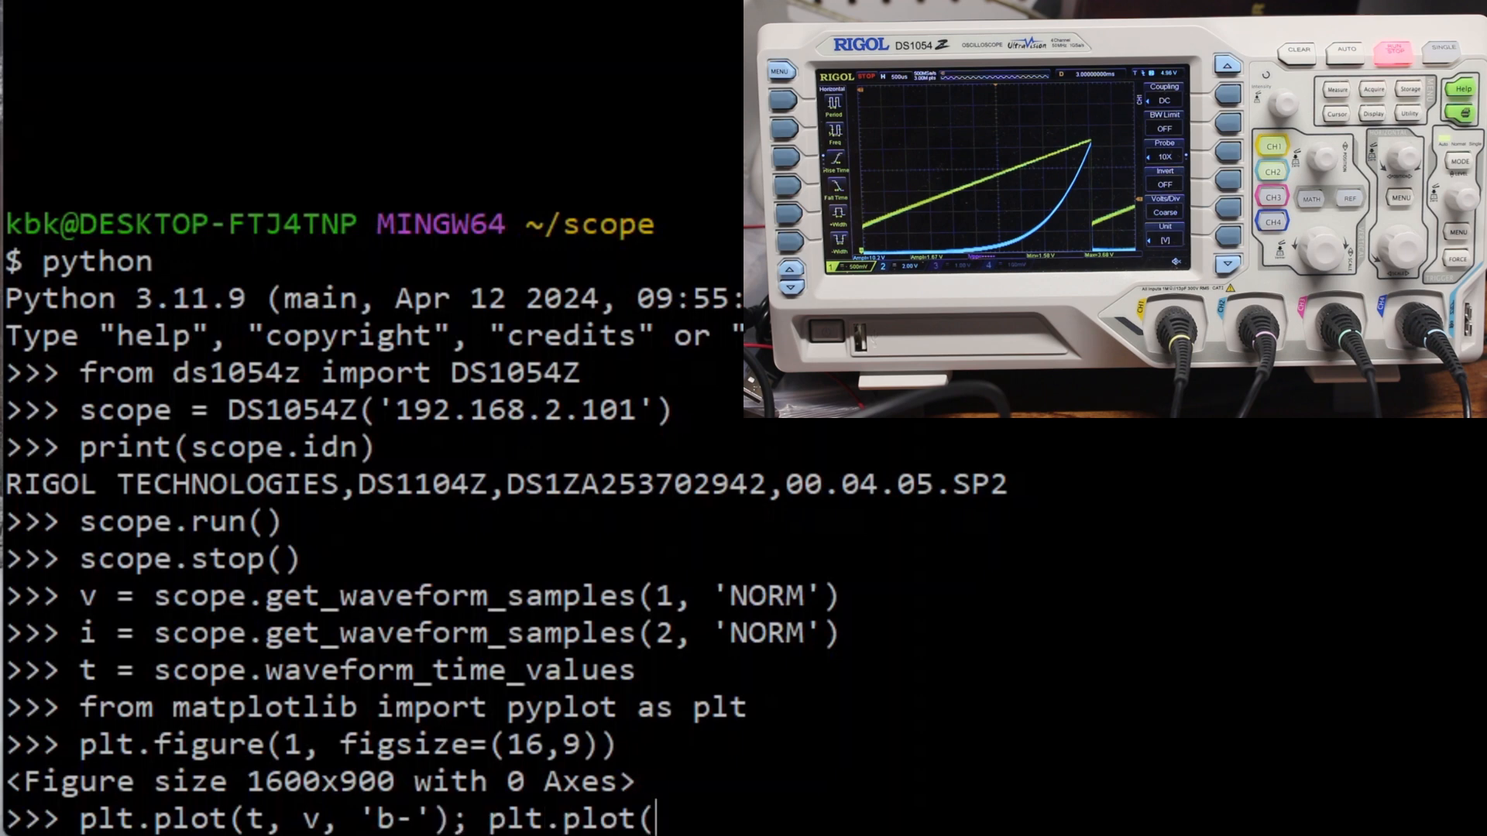
pyautogui.write("t, i, 'r-'")
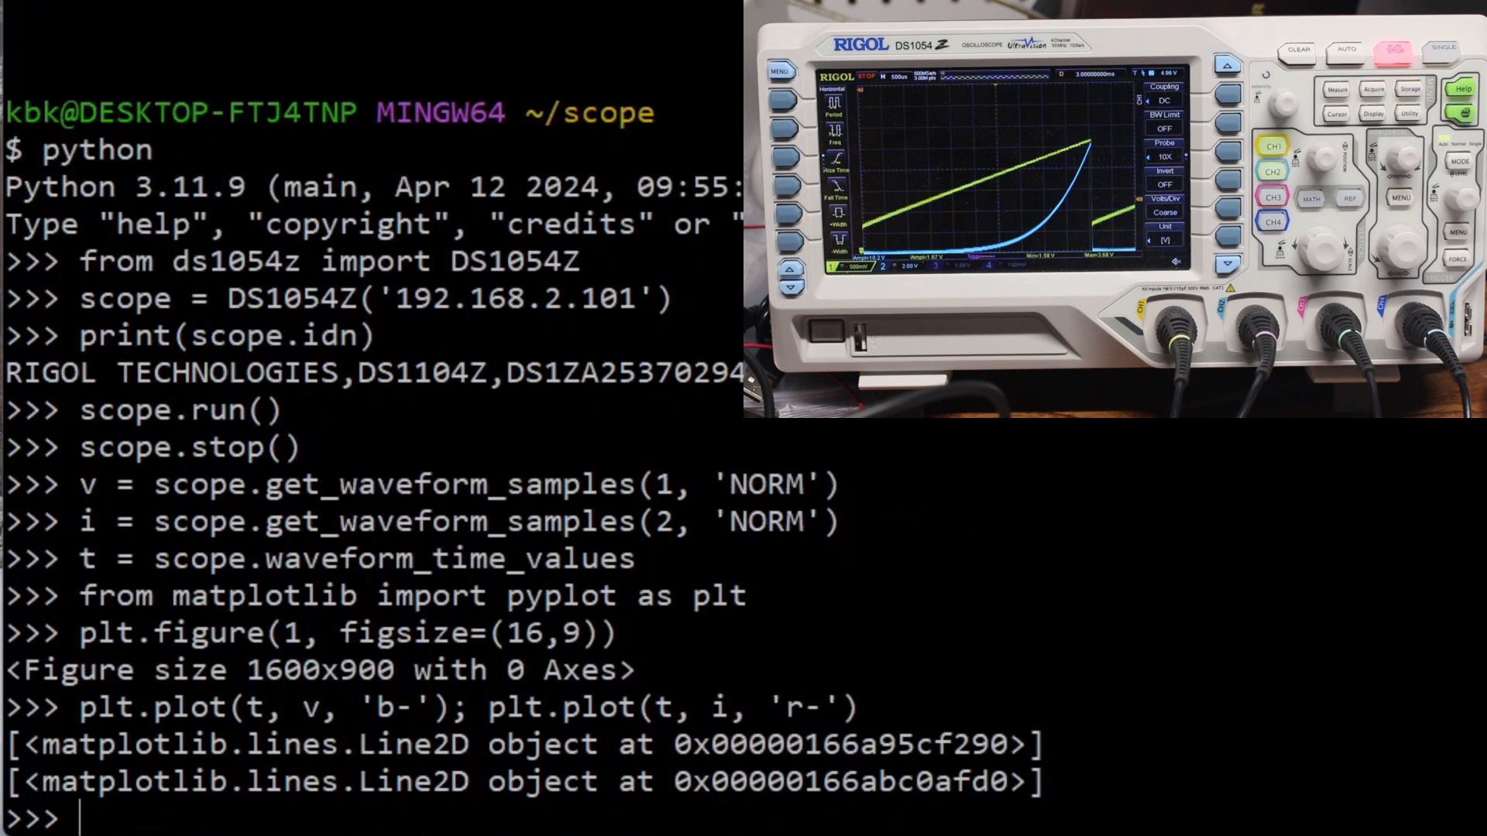
pyautogui.write('plt.s')
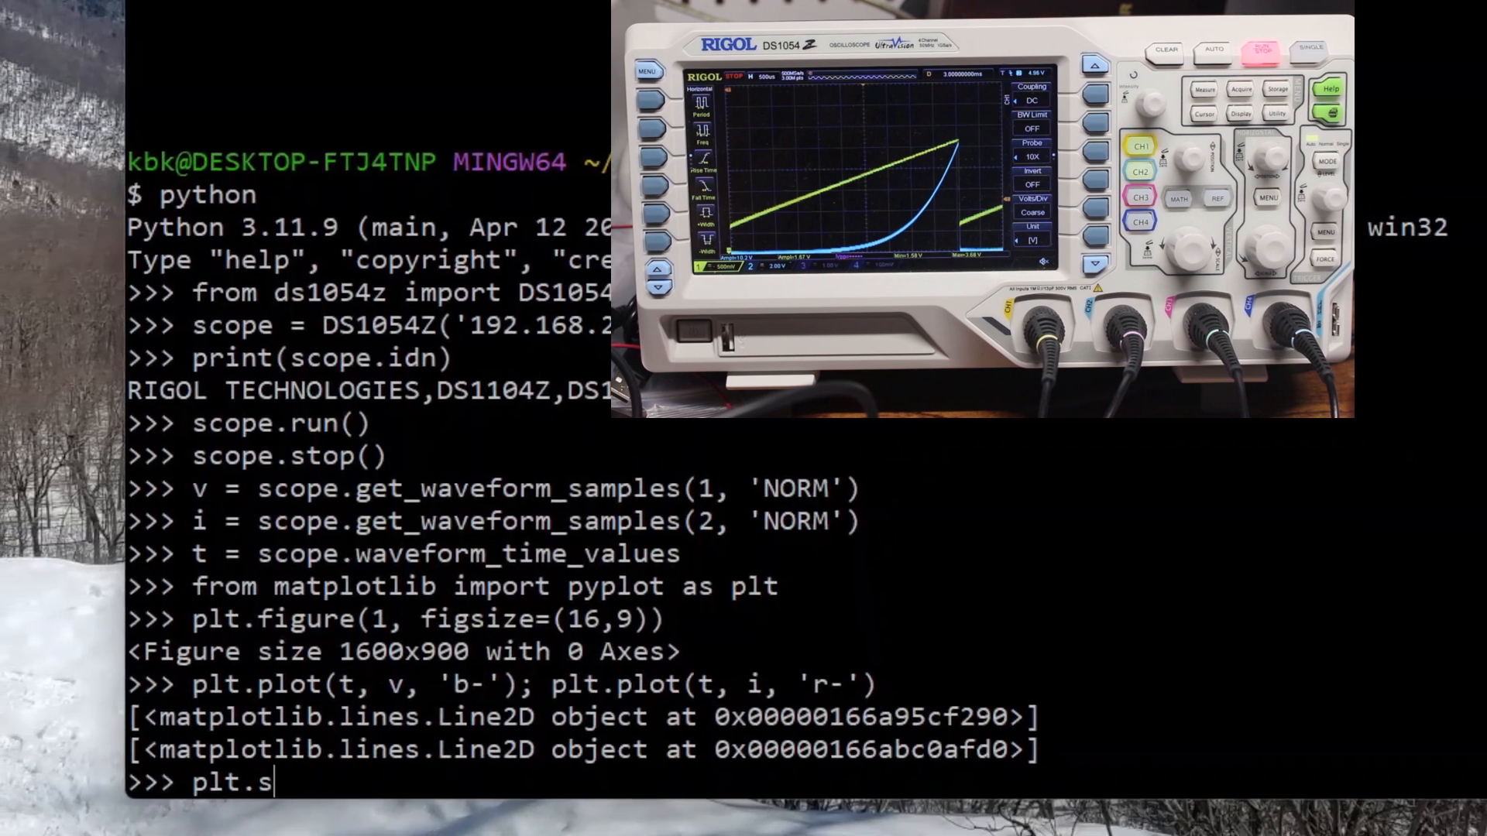
pyautogui.write('how()')
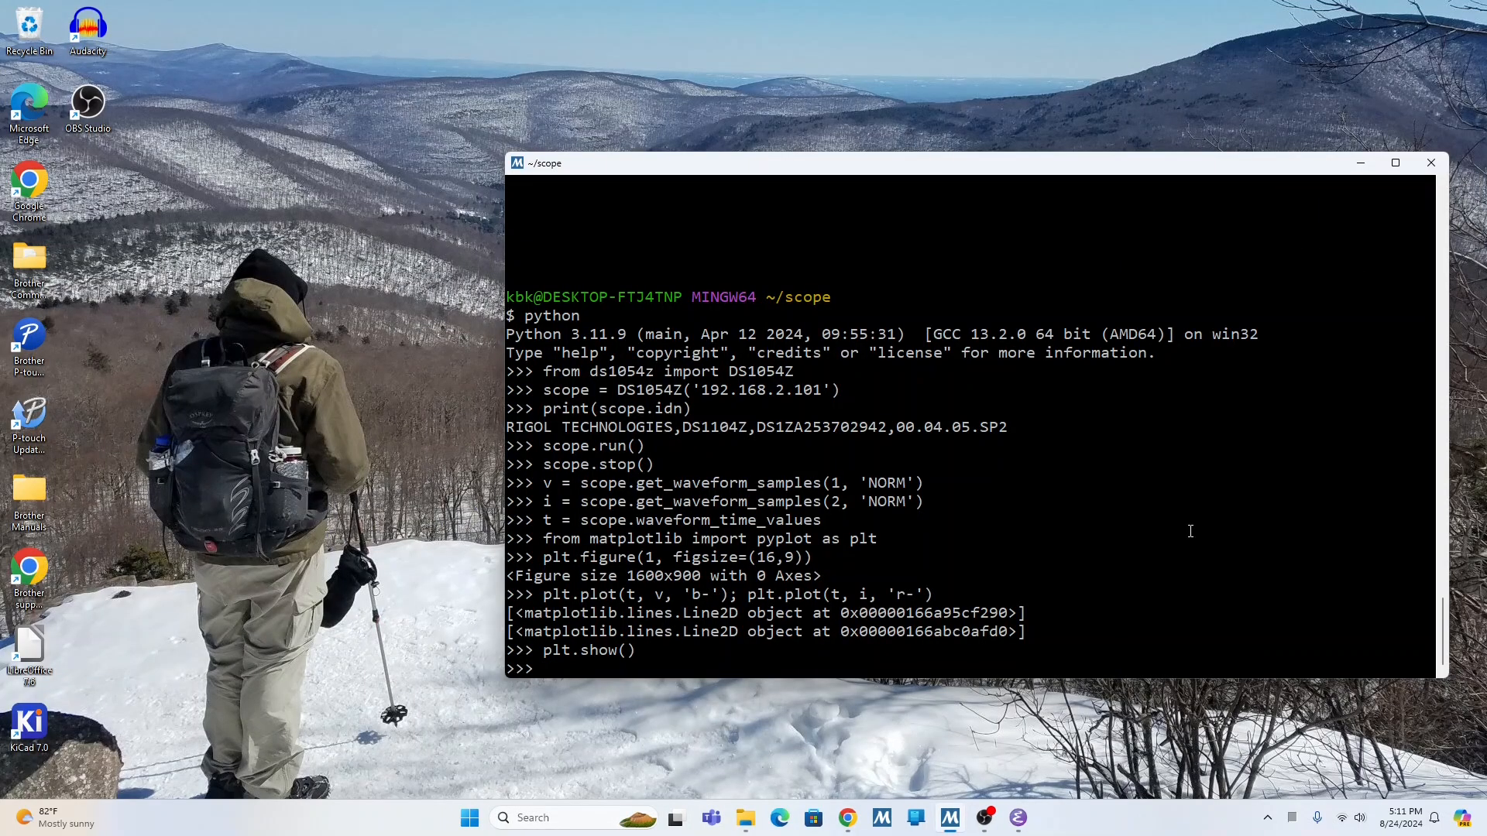
# Create figure 2 with figsize (9, 9) and enter plt.plot(v, i).
pyautogui.write('plt.figure(')
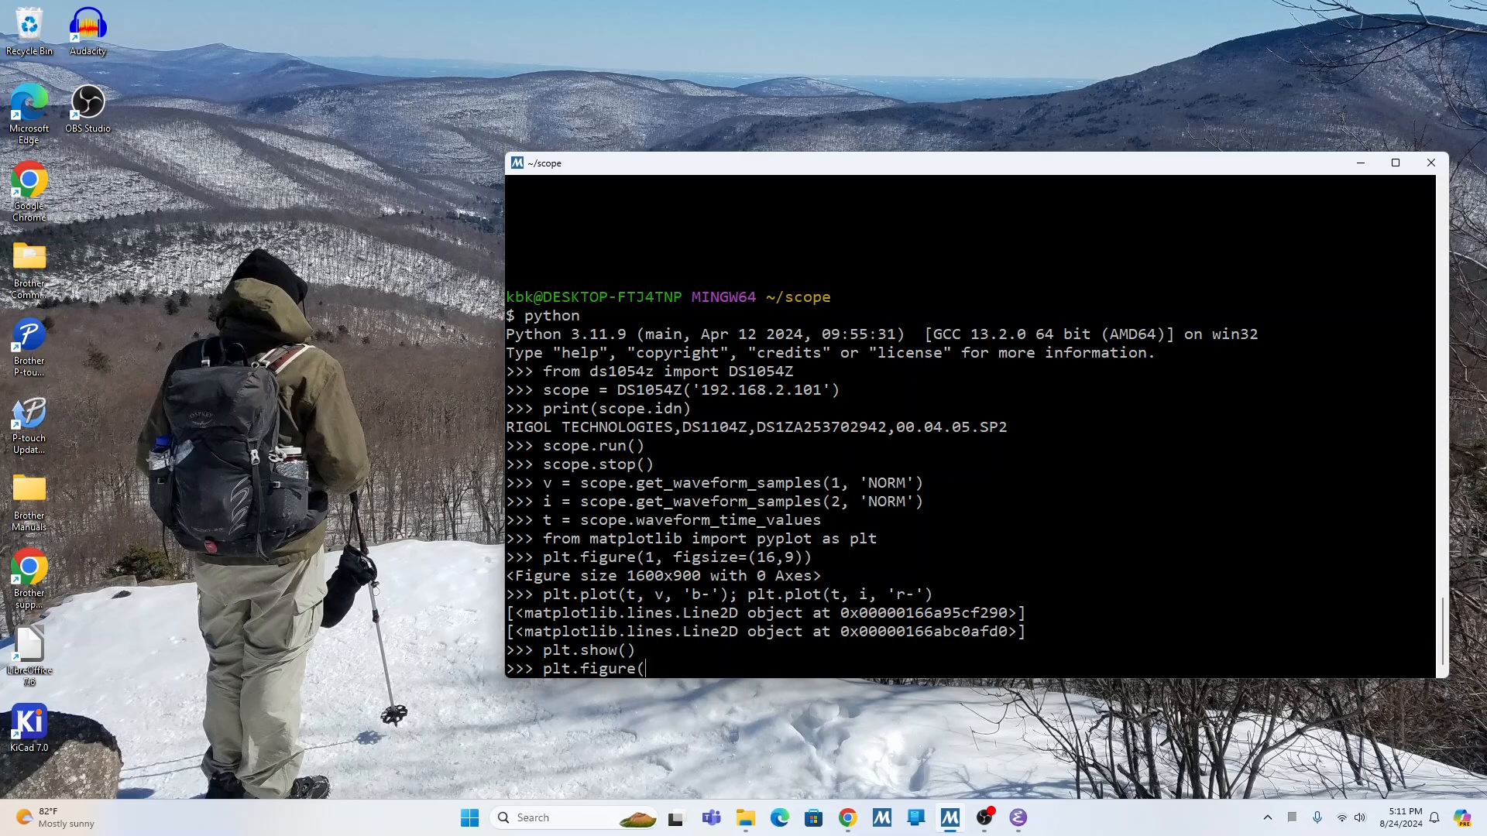
pyautogui.write('2, figsize')
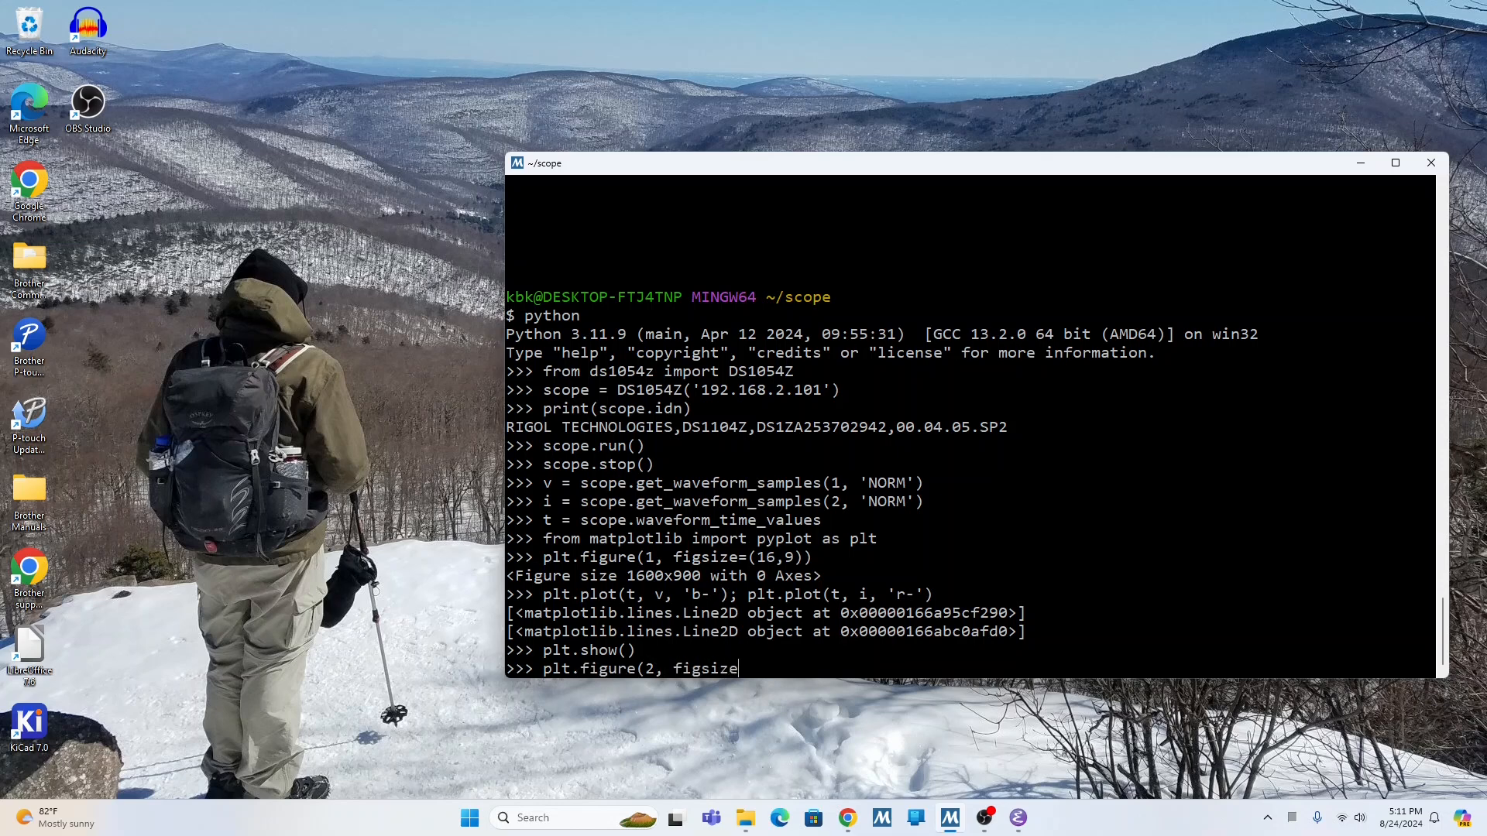
pyautogui.write('=(9')
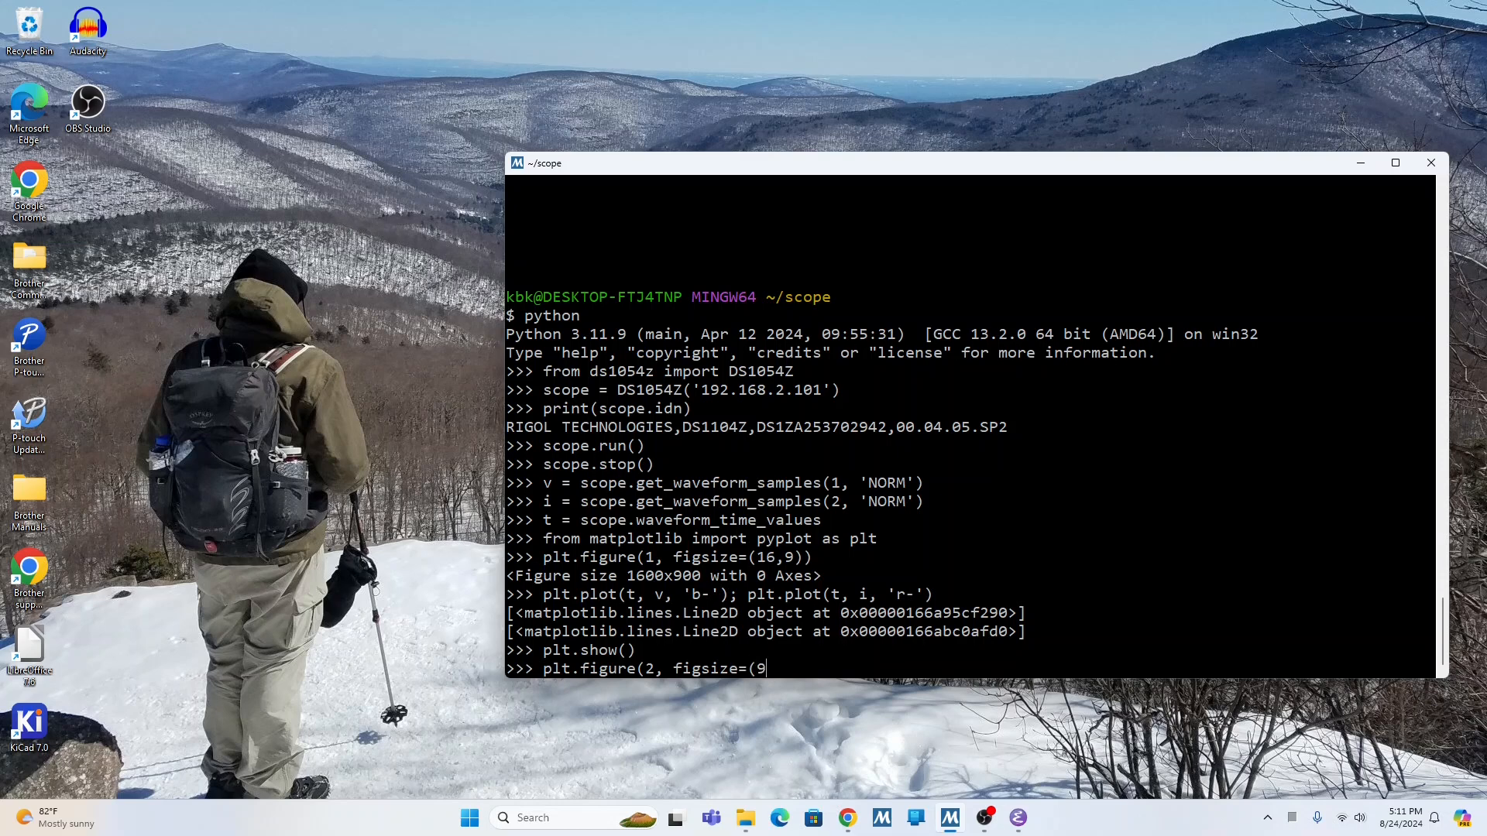
pyautogui.write(', 9))')
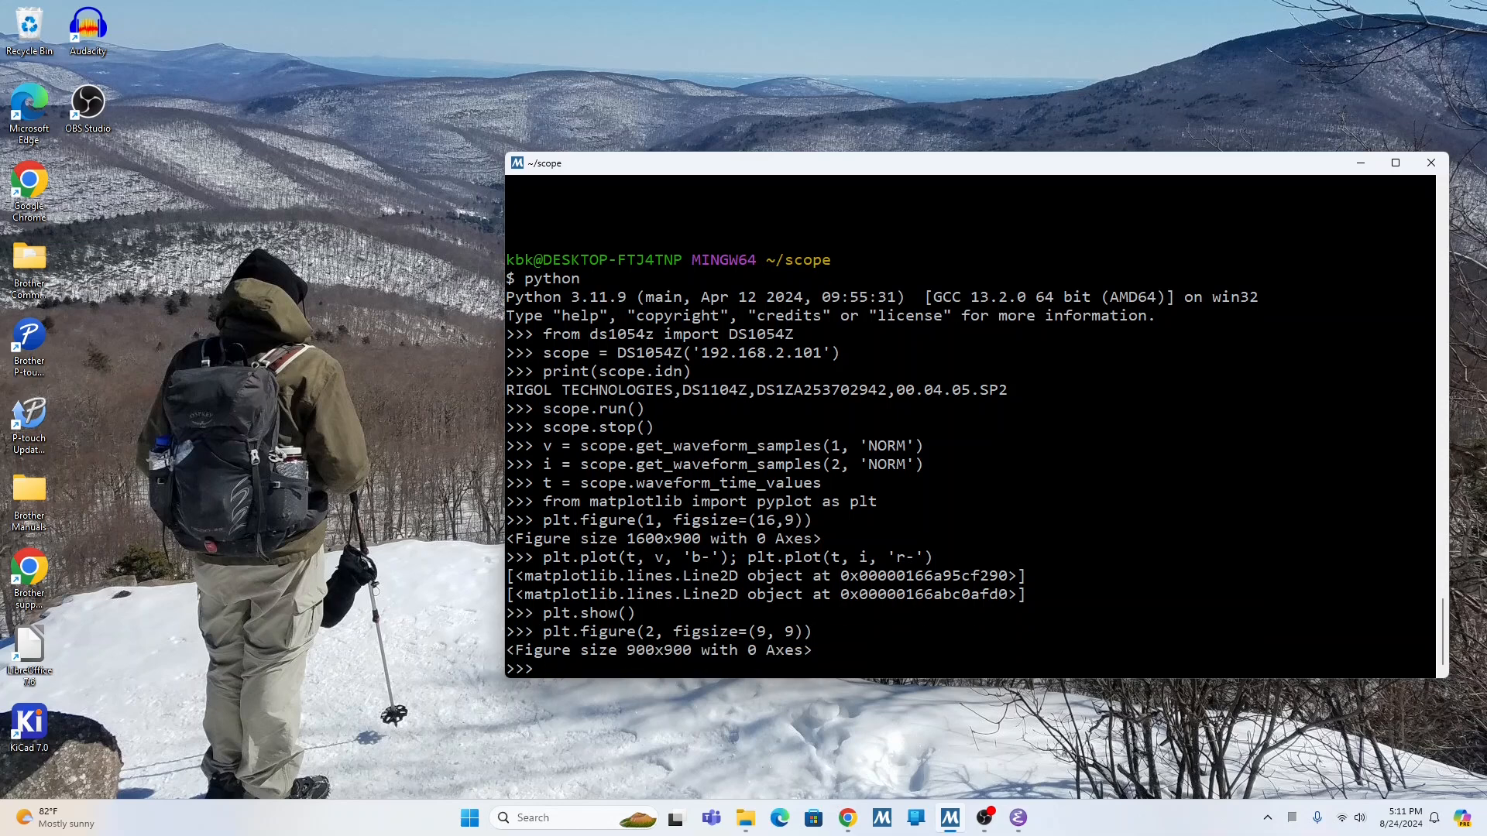
pyautogui.write('plt.plot(v, i)')
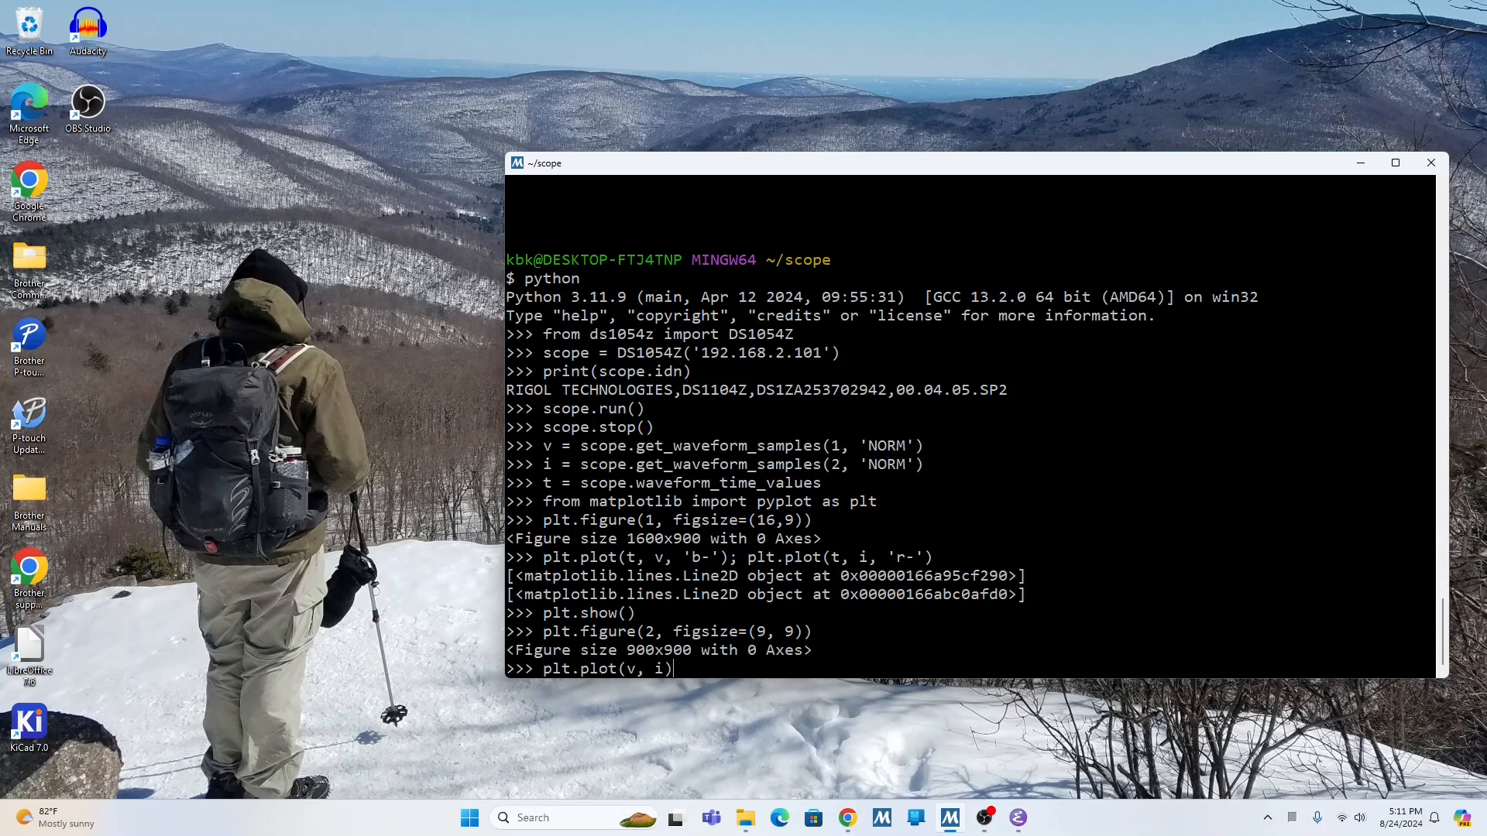
pyautogui.write('pl')
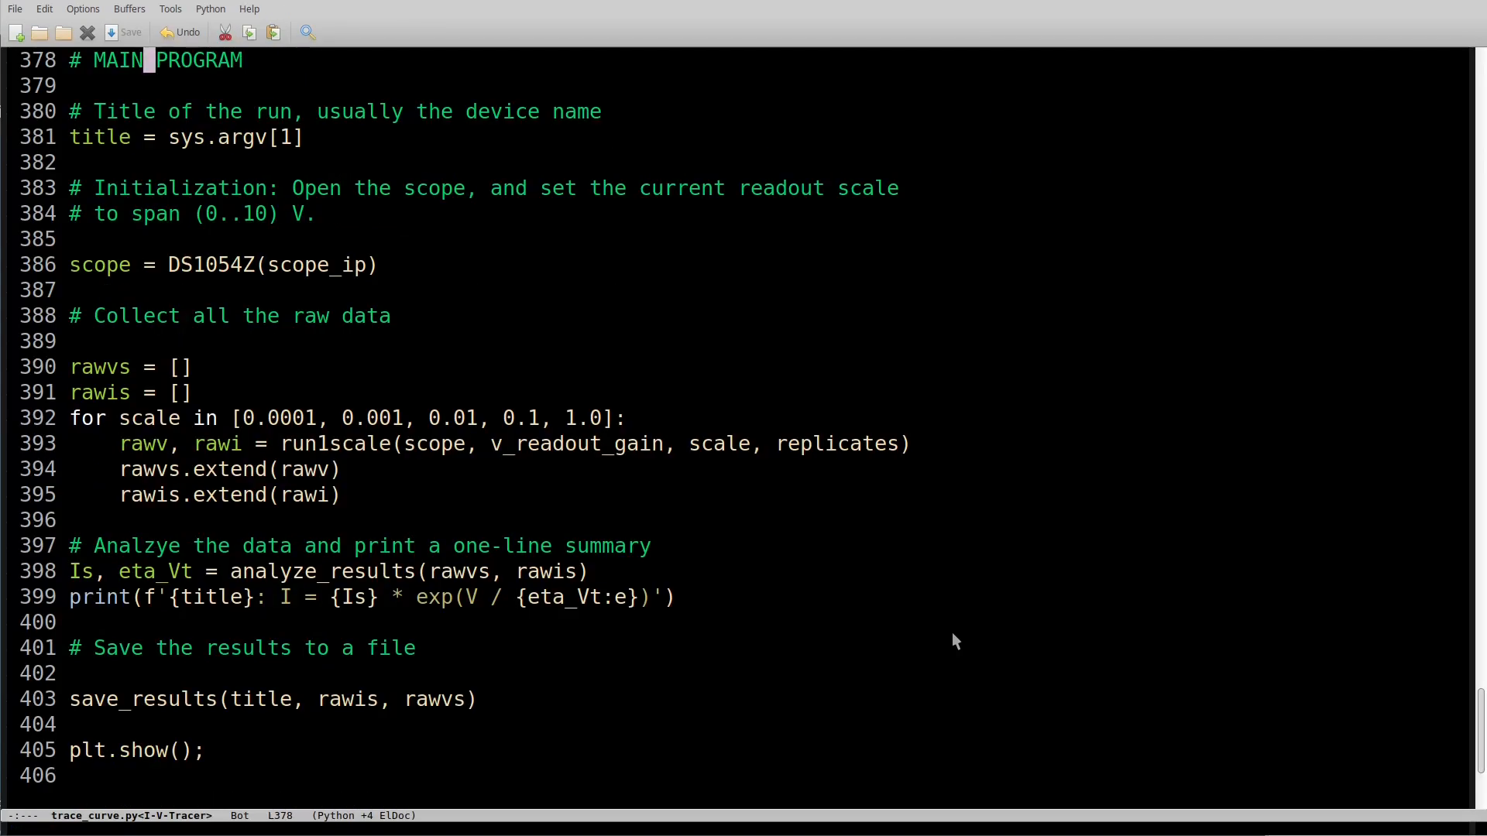
pyautogui.moveTo(229, 253)
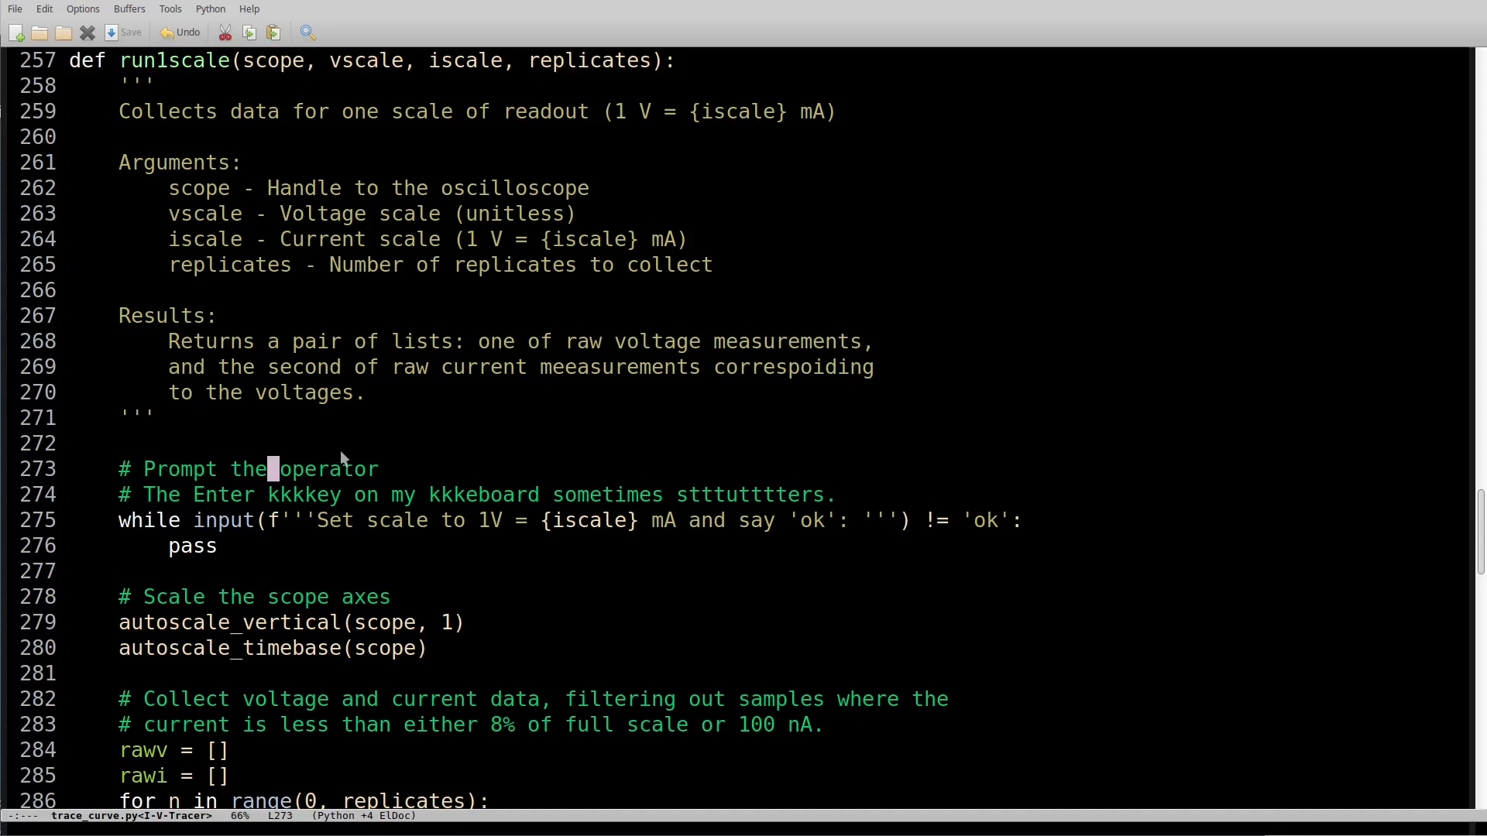
pyautogui.moveTo(116, 640)
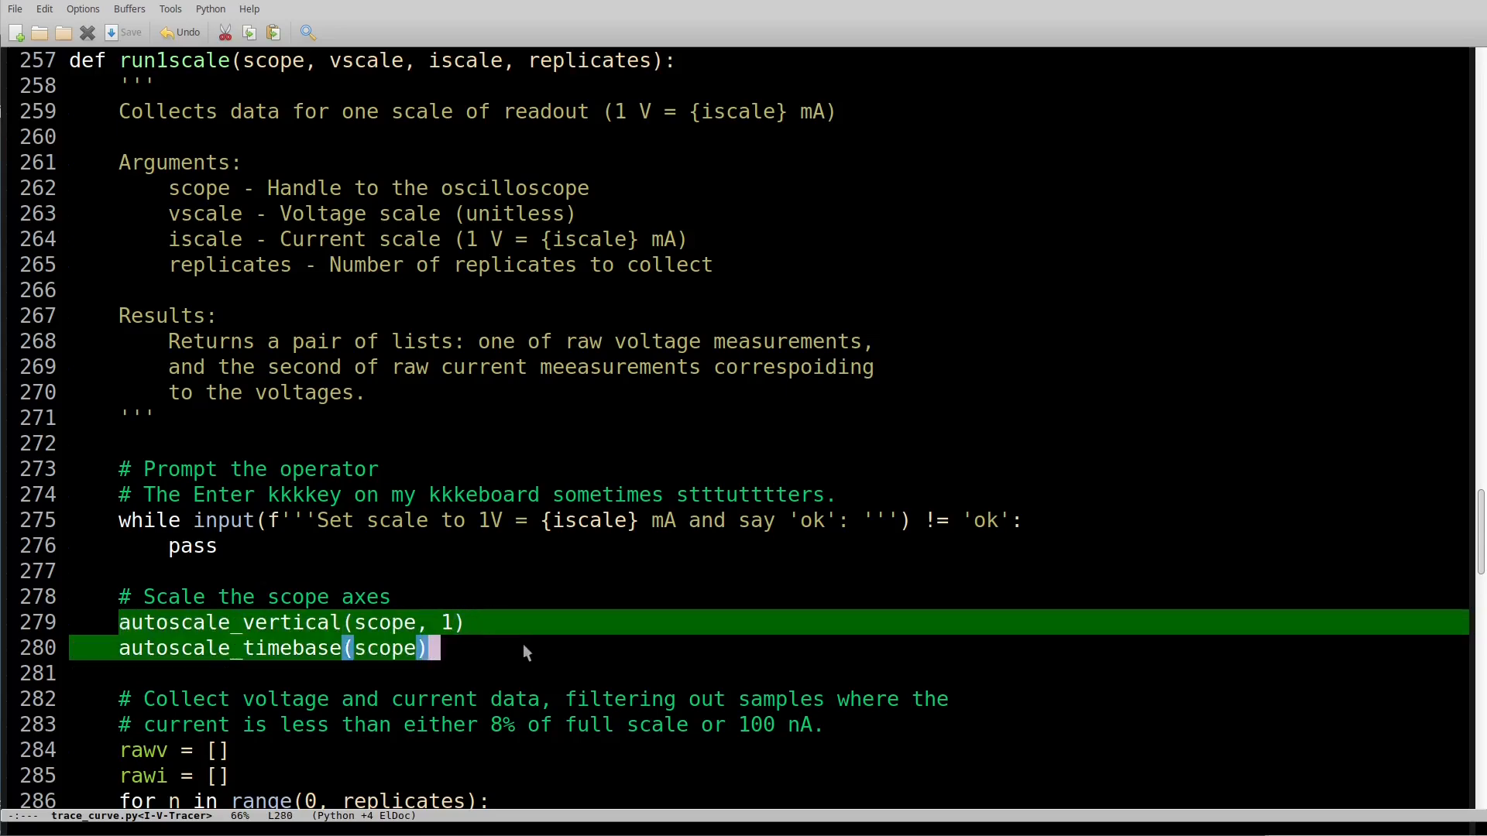
# Scroll to run1scale's loop that collects raw voltage and current data.
pyautogui.scroll(-3)
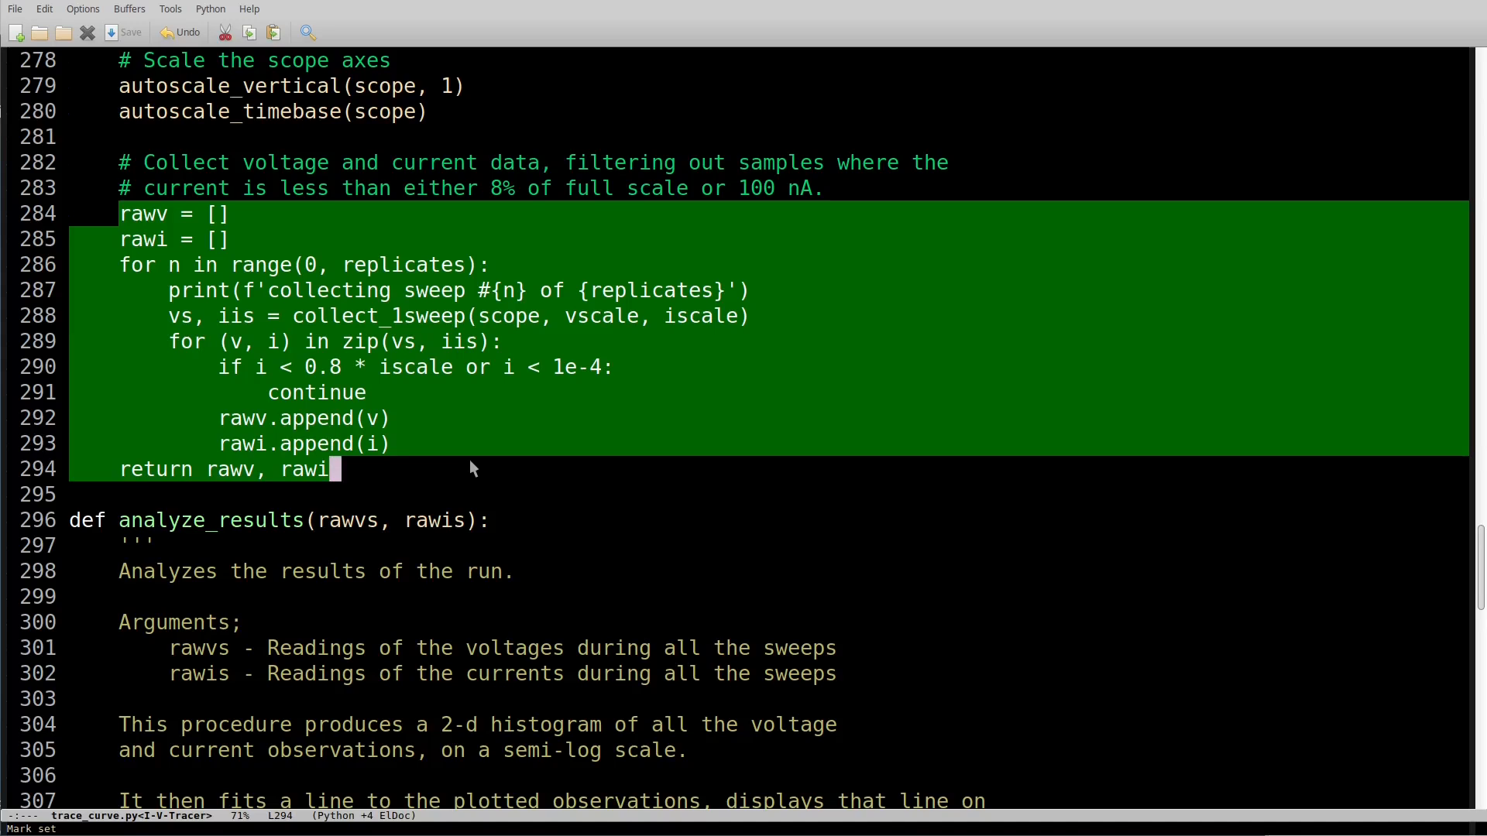
pyautogui.moveTo(428, 478)
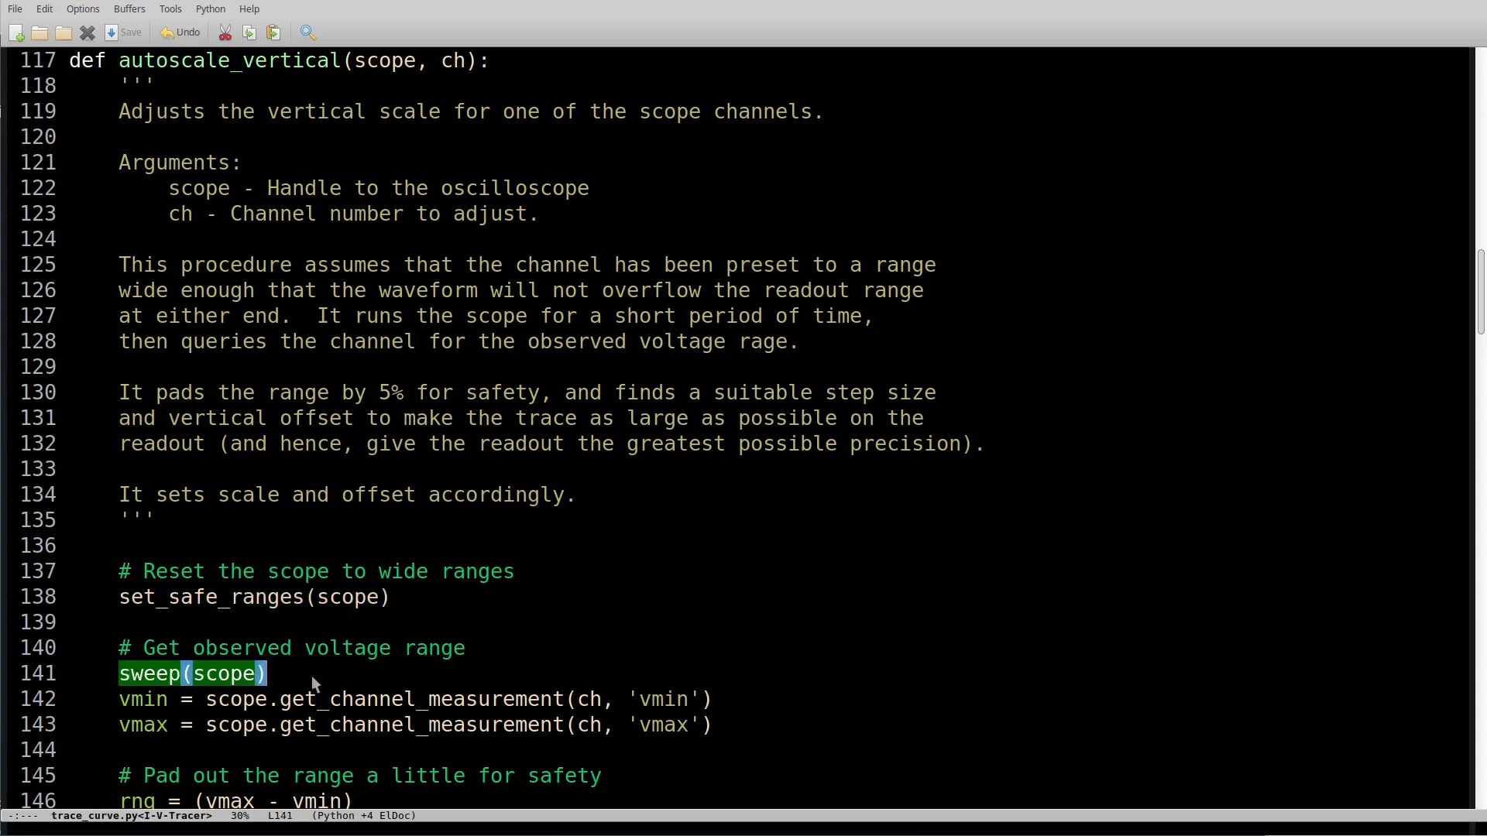
# Highlight autoscale_vertical's sweep and vmin/vmax lines, then scroll to its step-size search.
pyautogui.moveTo(268, 674); pyautogui.dragTo(725, 725)
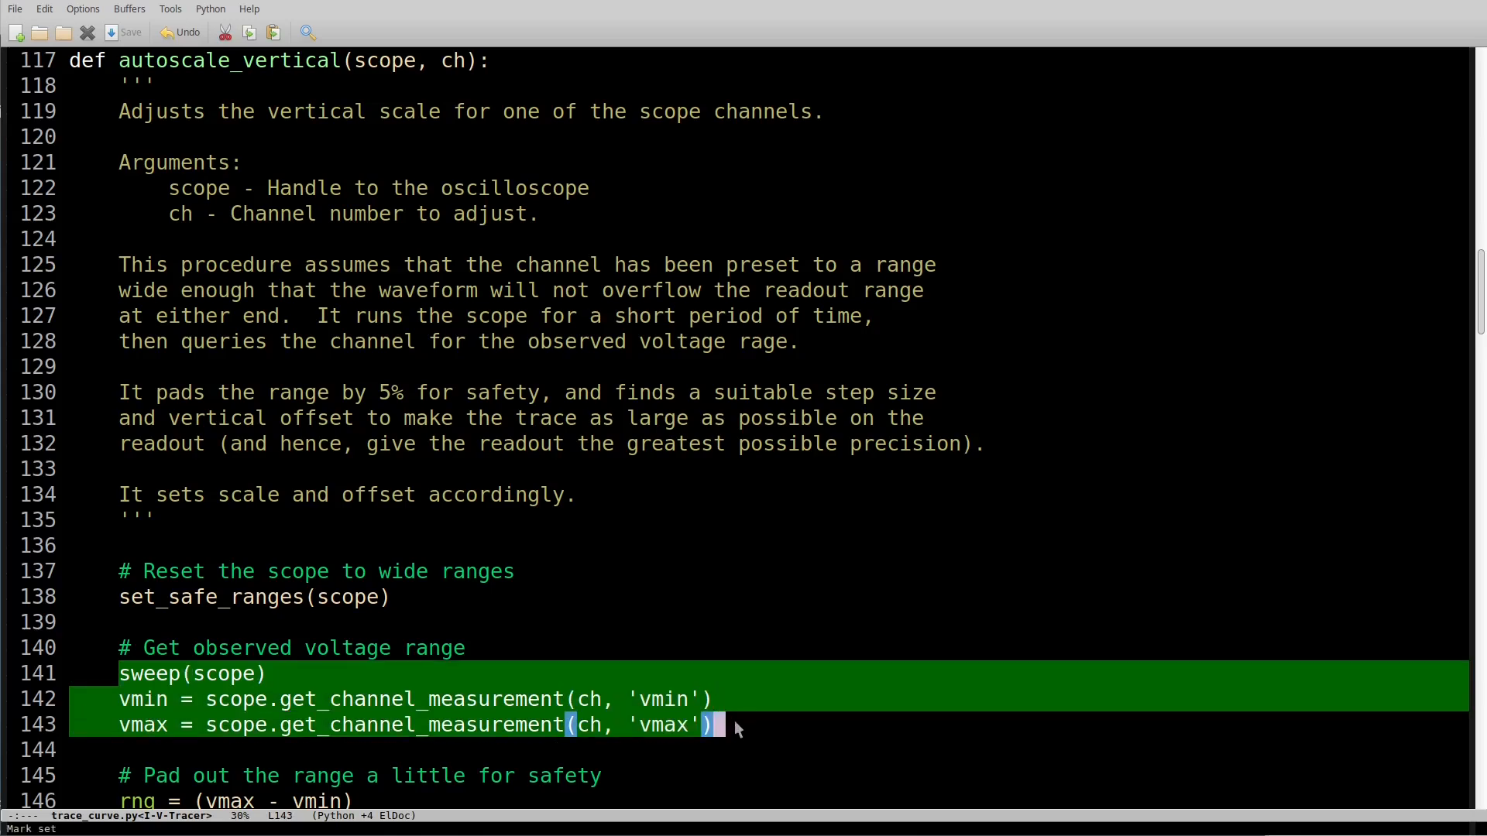
pyautogui.scroll(-3)
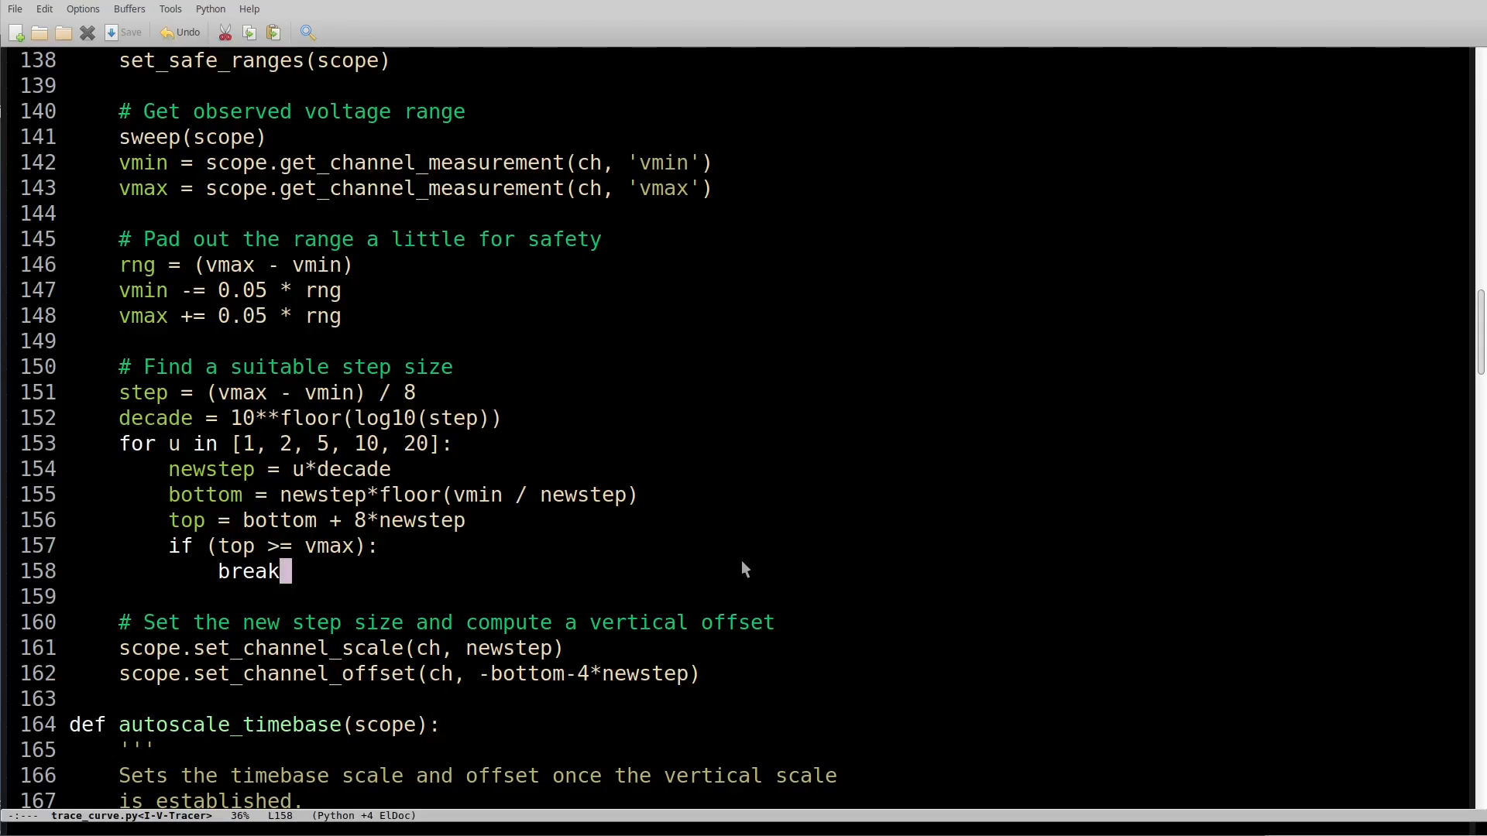
# Search back to set_safe_ranges, then highlight the sweep function's stop-run-stop code.
pyautogui.press('ctrl+r')
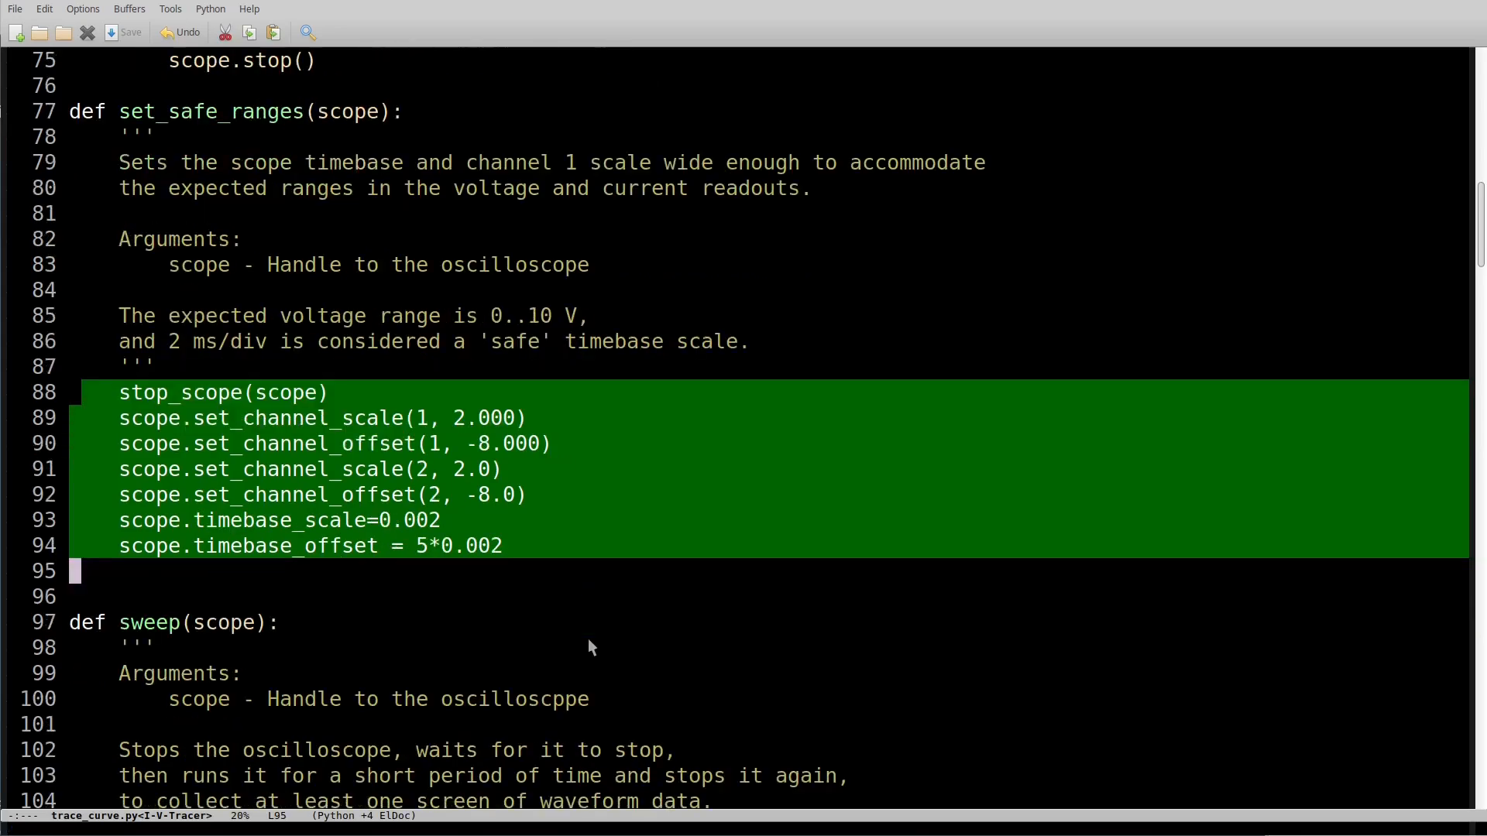
pyautogui.scroll(-3)
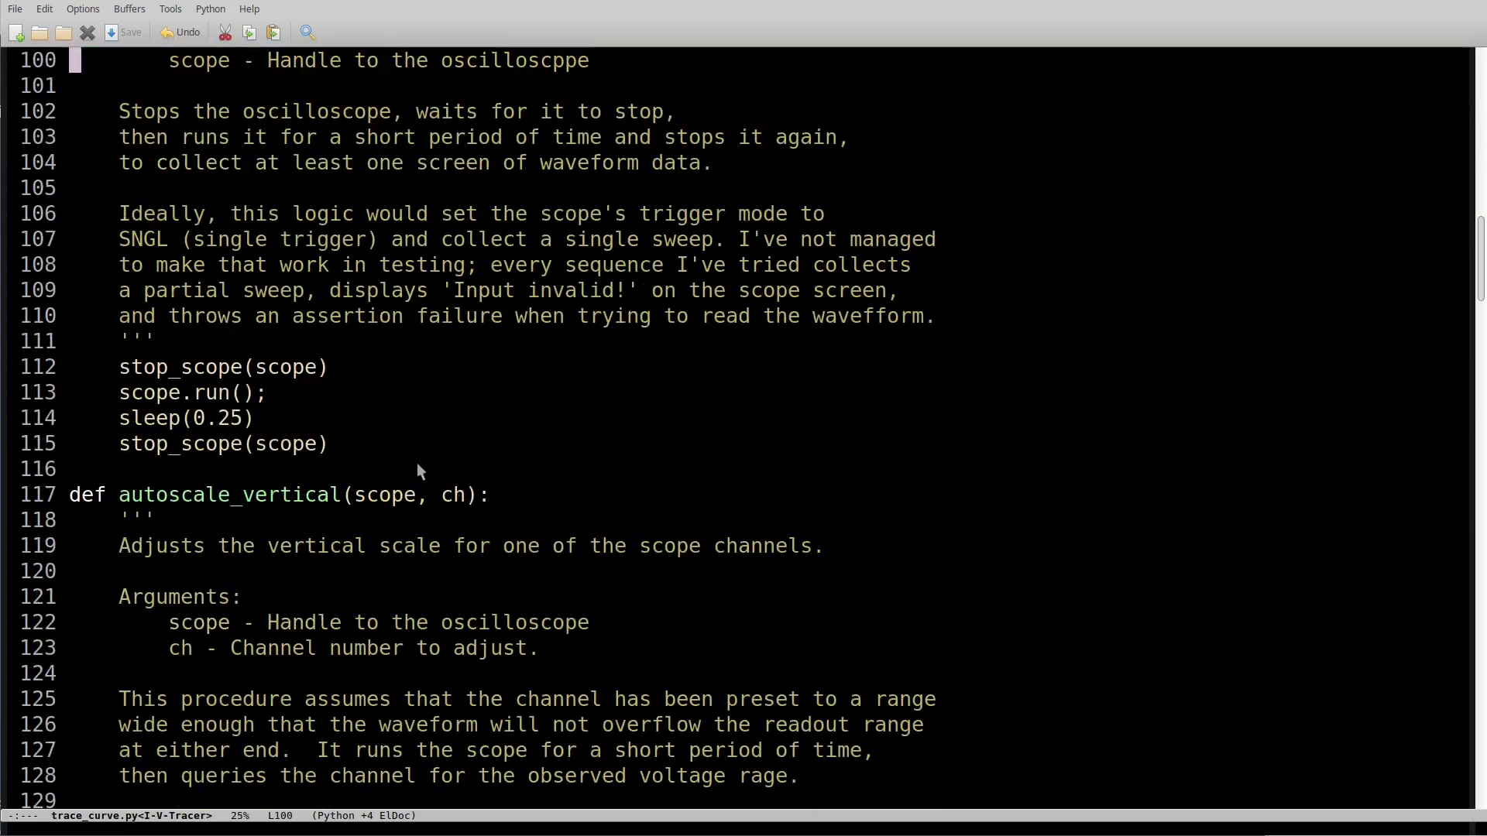
pyautogui.moveTo(120, 367); pyautogui.dragTo(328, 444)
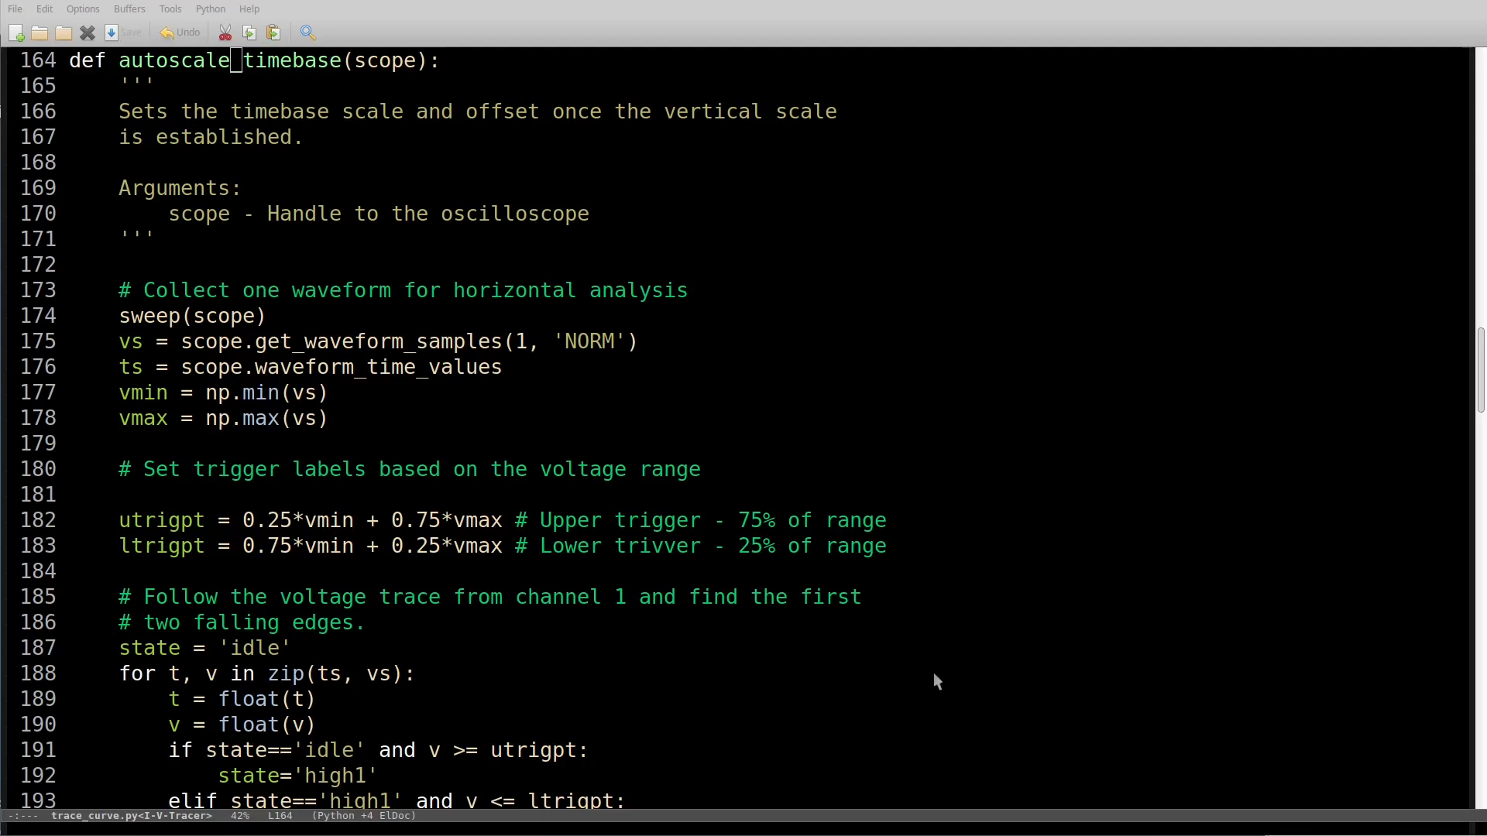
pyautogui.moveTo(770, 598)
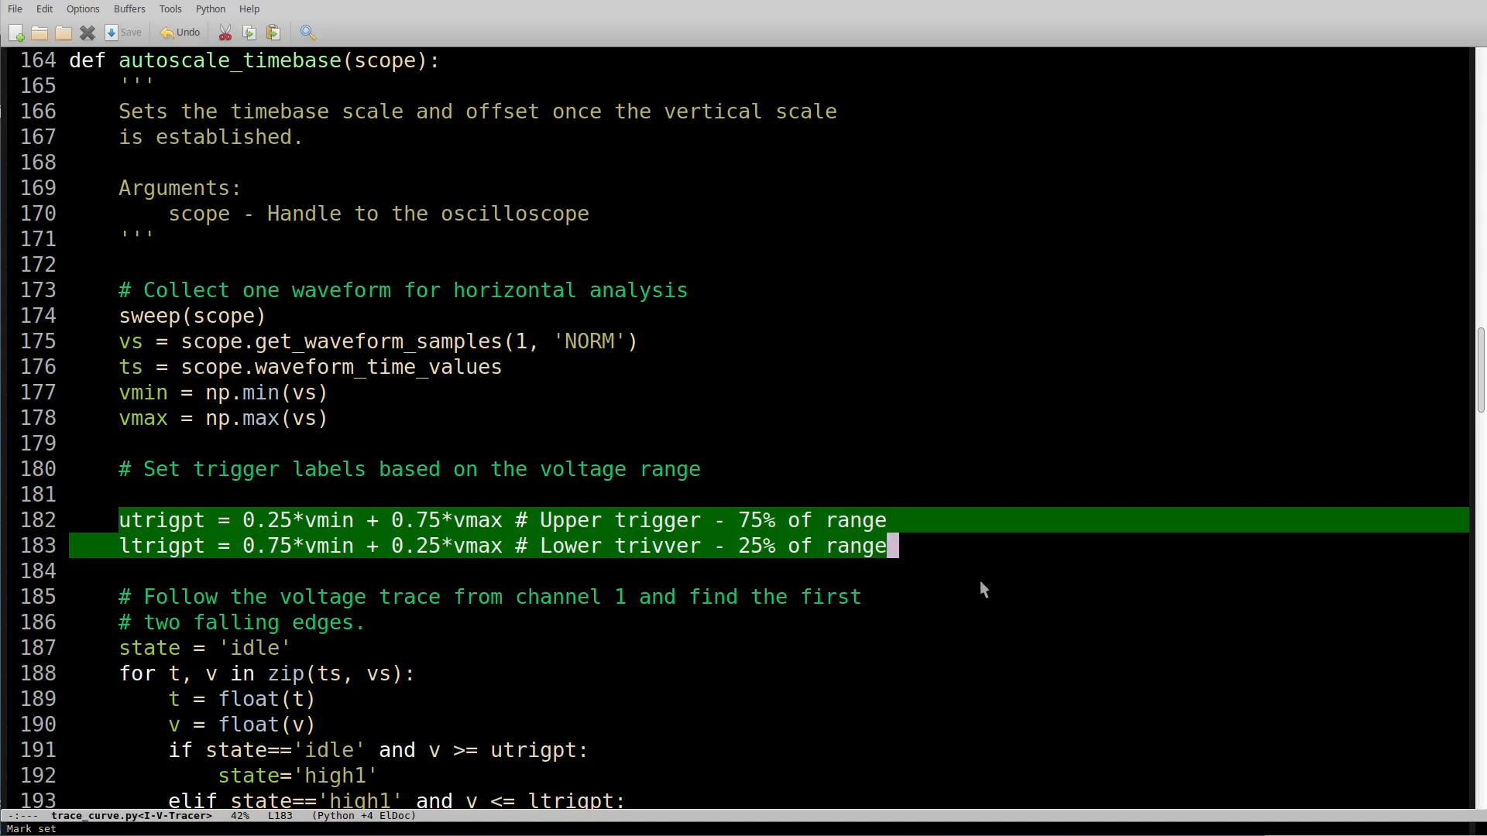
pyautogui.moveTo(782, 640)
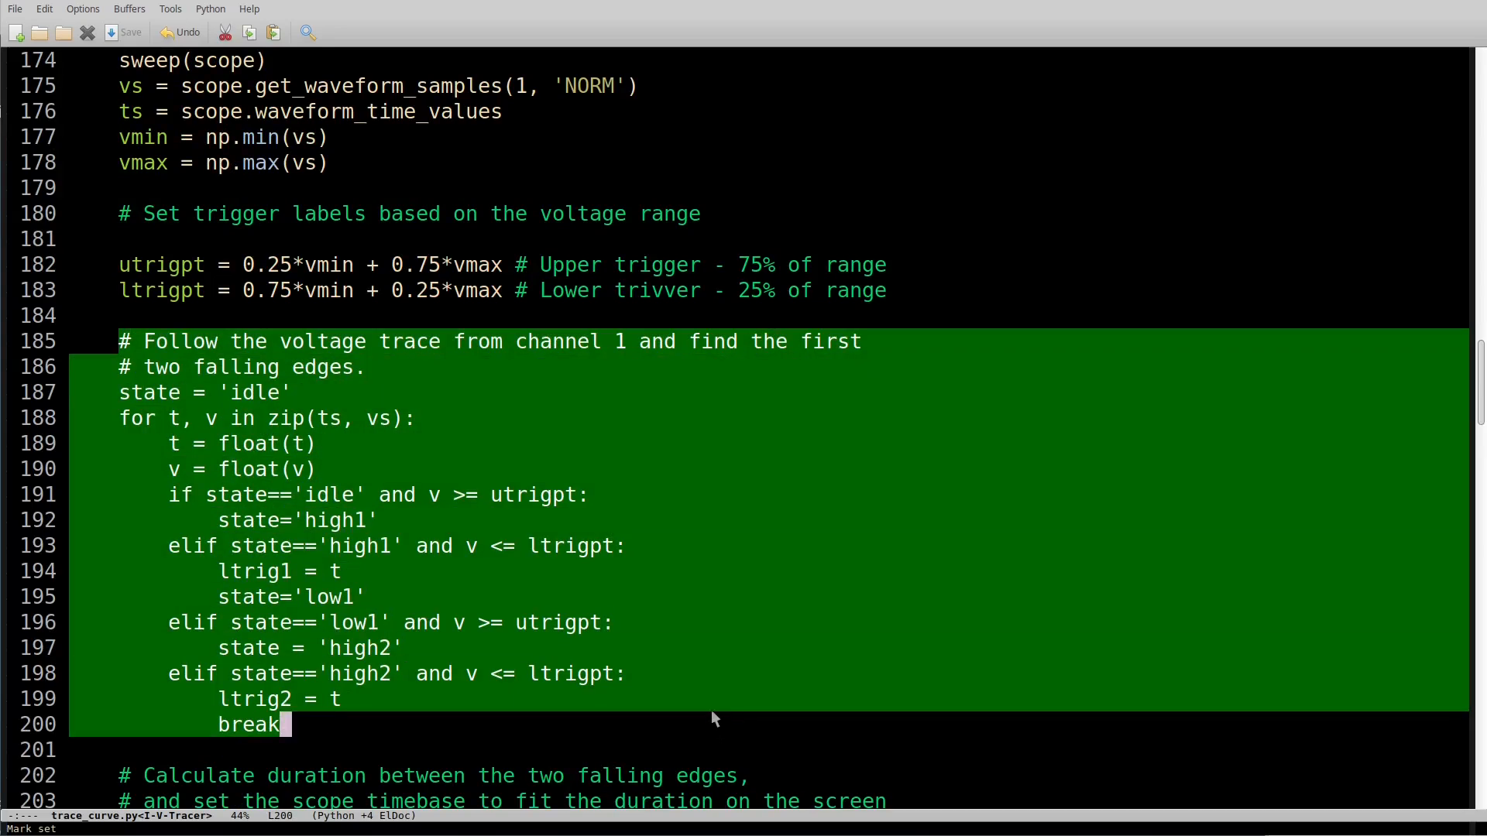
# Scroll to the falling-edge timebase calculation and isearch for 'analyu'.
pyautogui.scroll(-3)
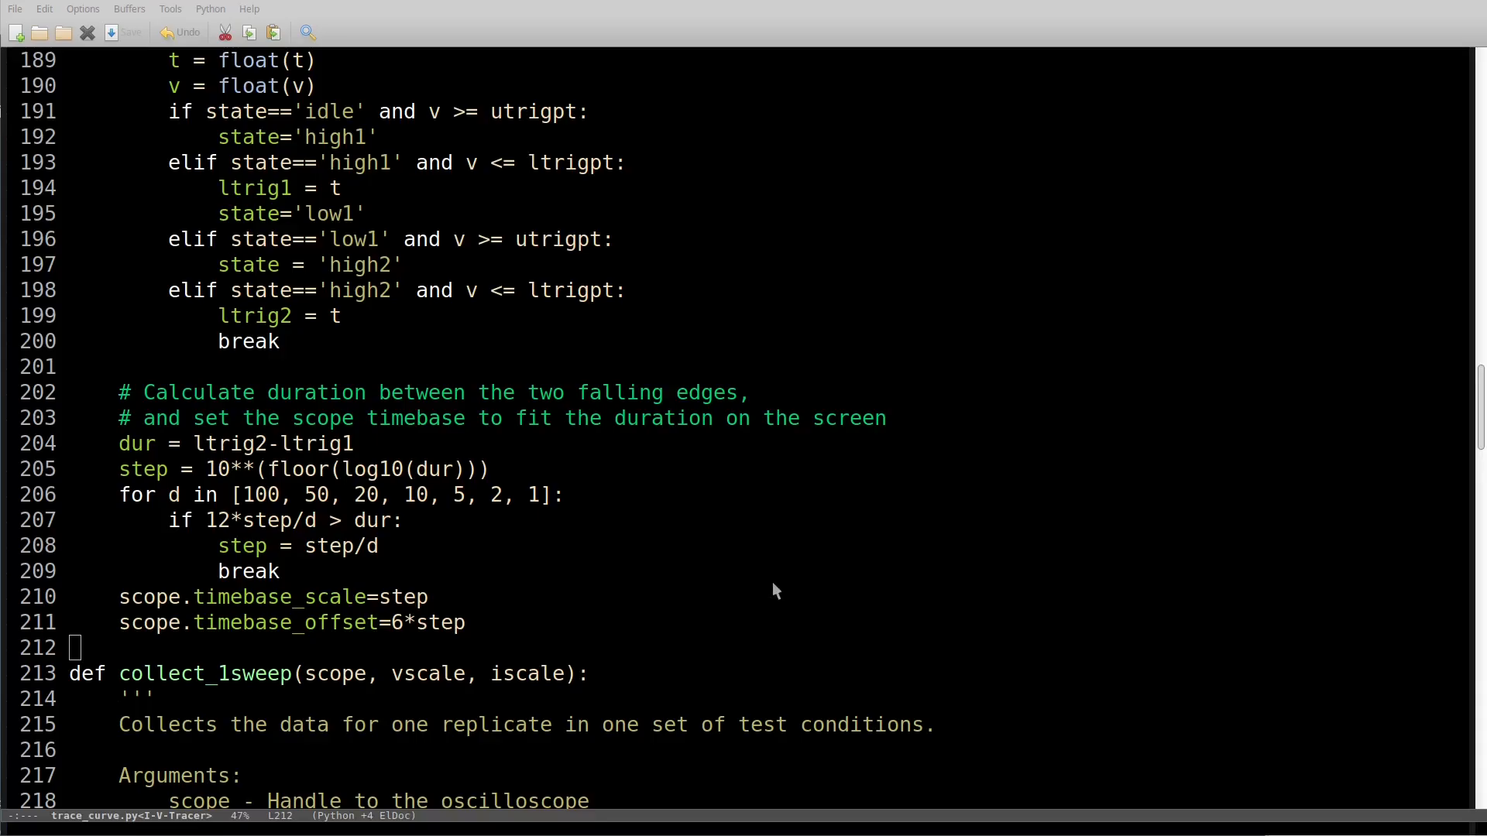
pyautogui.write('analyu')
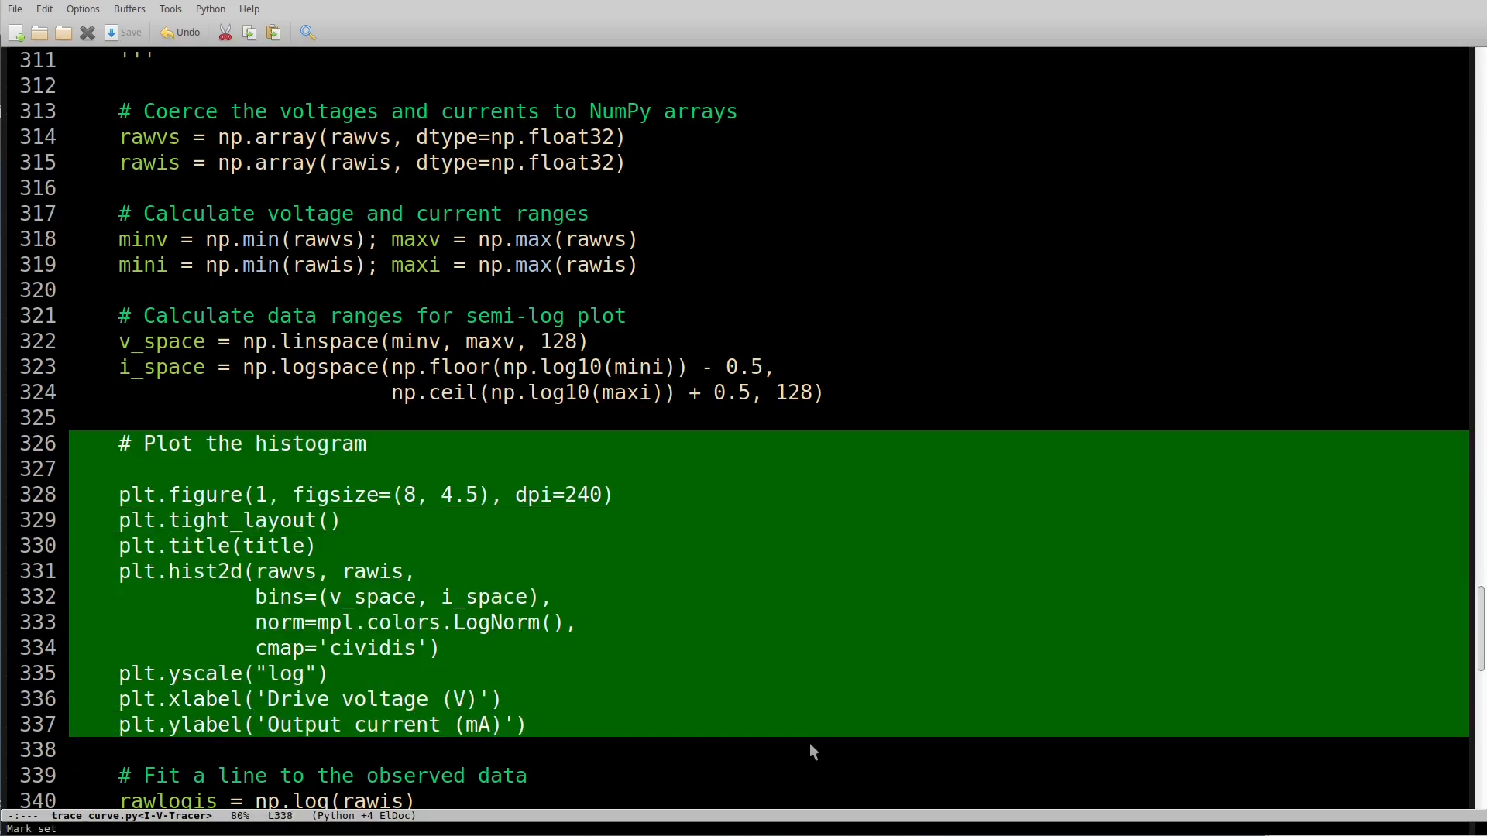
pyautogui.moveTo(762, 670)
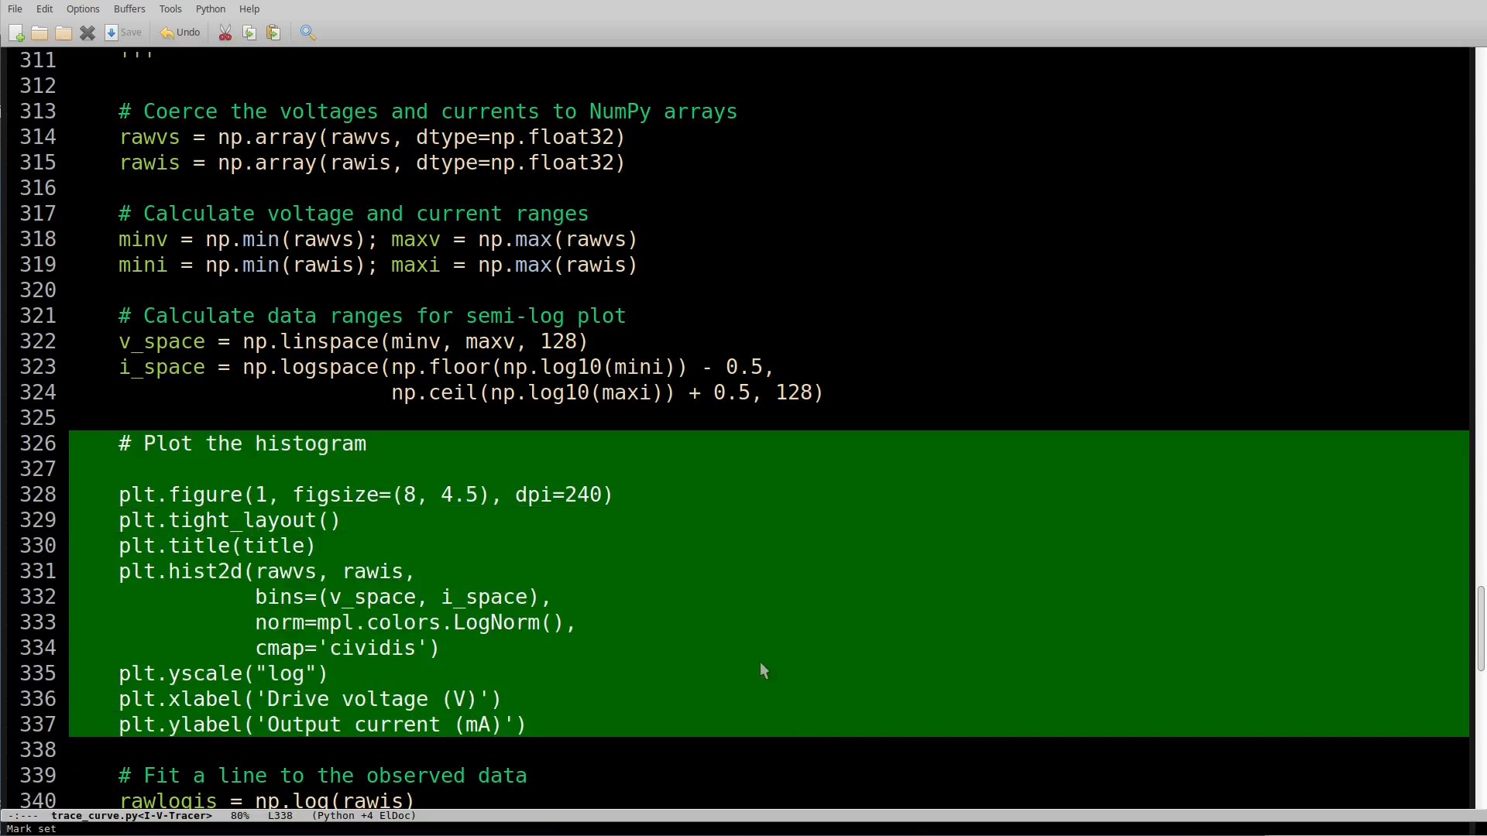
# Scroll from the 2-D histogram plot down to the polyfit line-fit section.
pyautogui.scroll(-3)
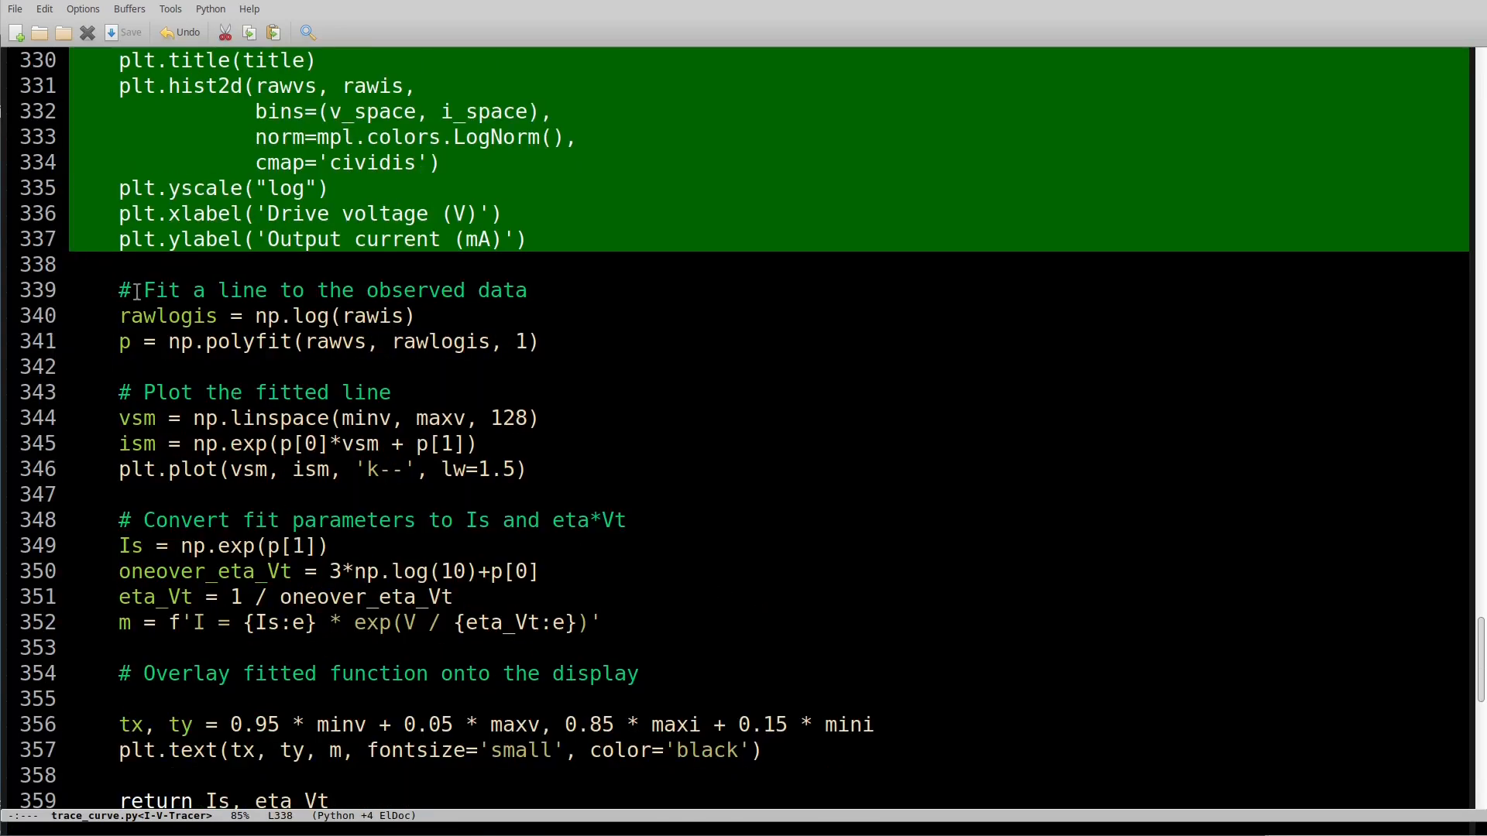